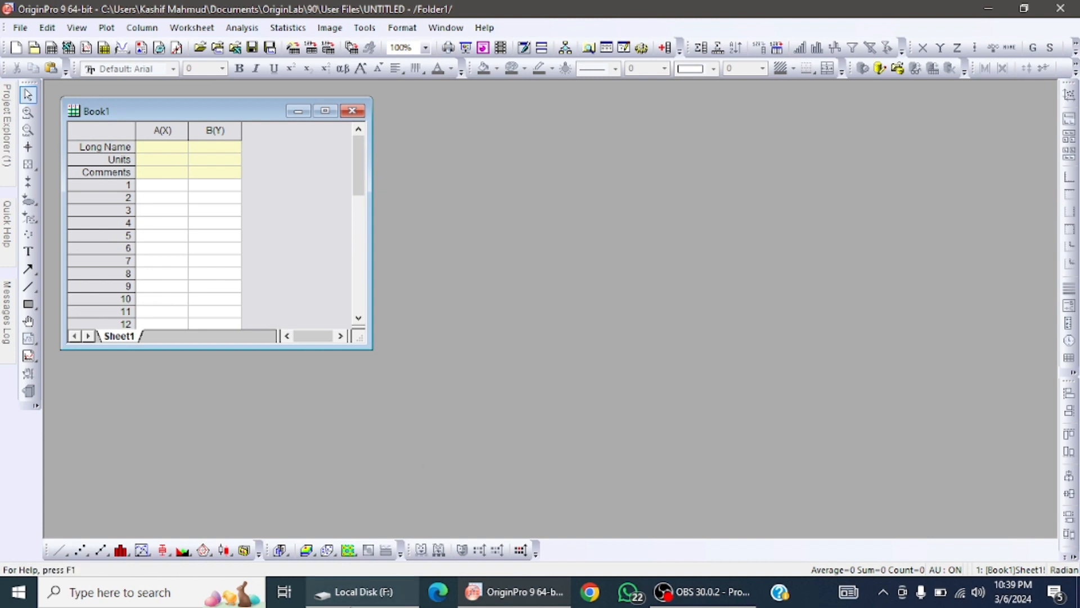
Step: Preview x0.txt in the XRD folder from the file browser, then maximize the Book1 worksheet
click(360, 592)
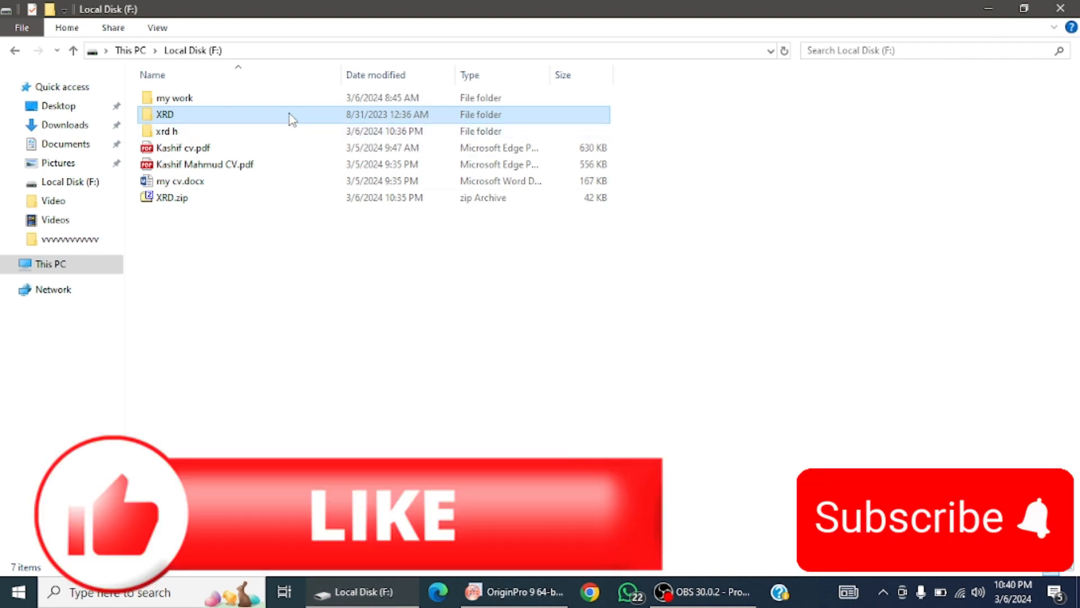
double_click(165, 115)
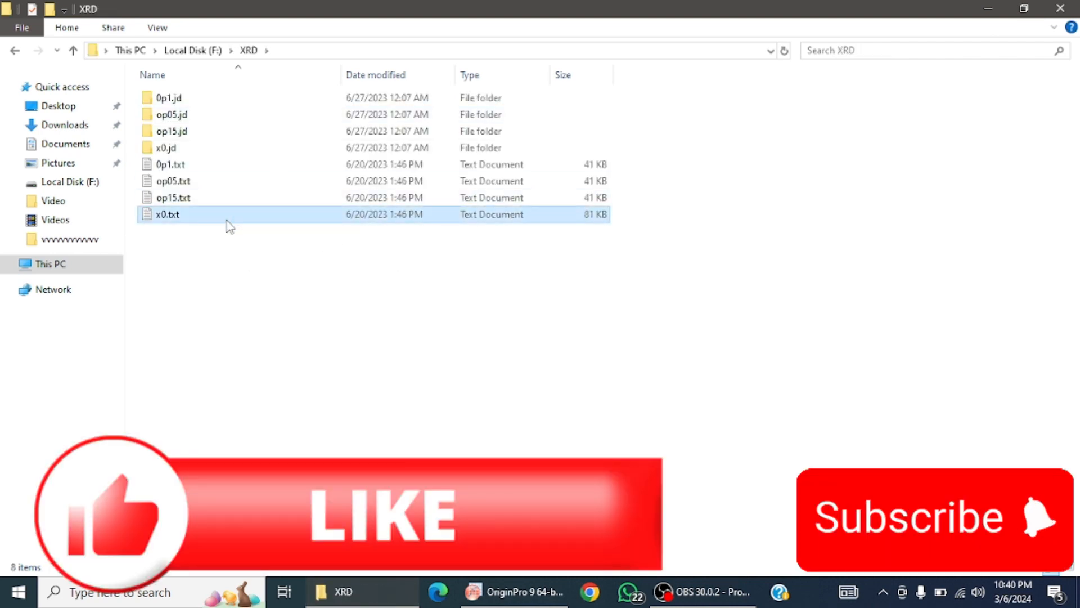
double_click(167, 214)
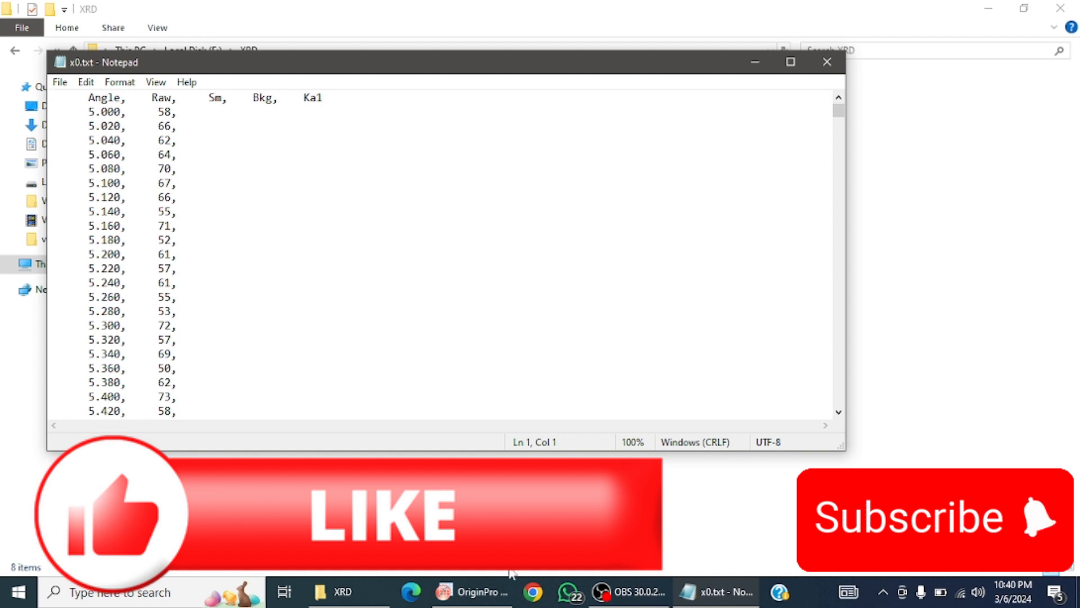
click(471, 592)
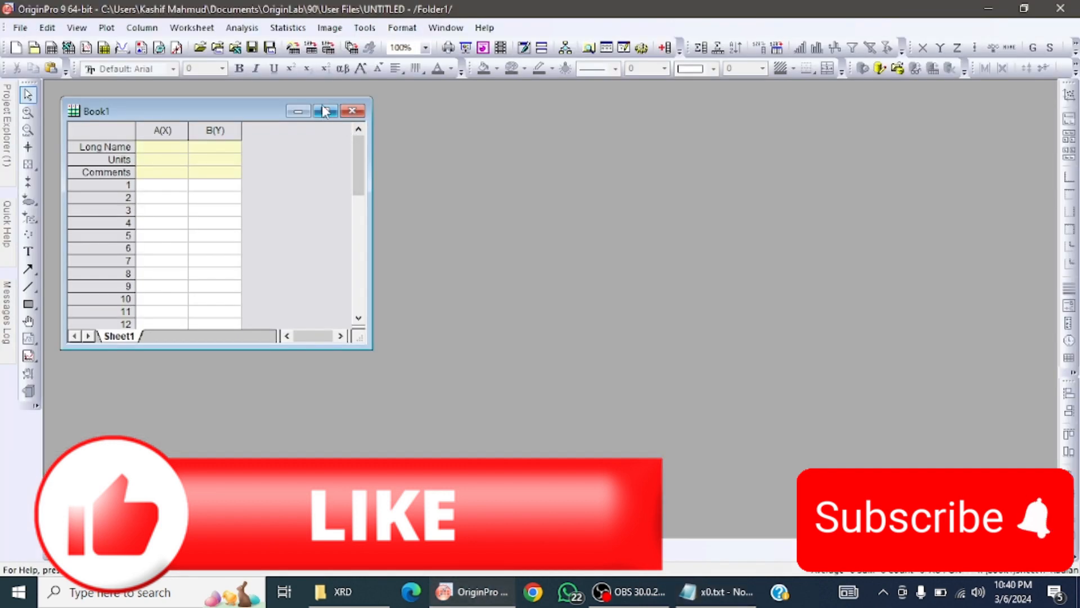
click(324, 112)
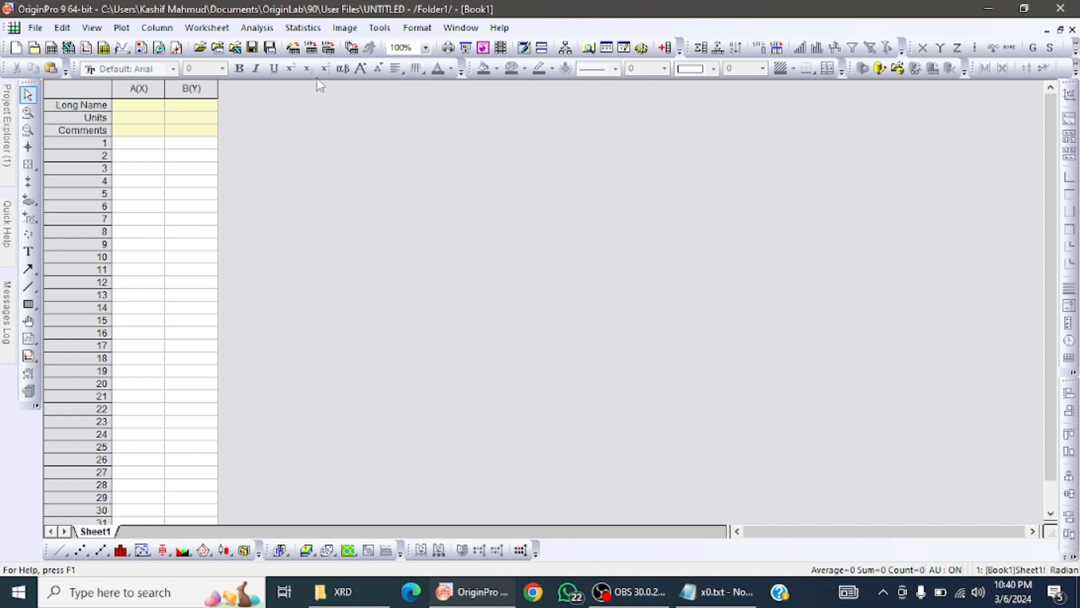
mouse_move(333, 209)
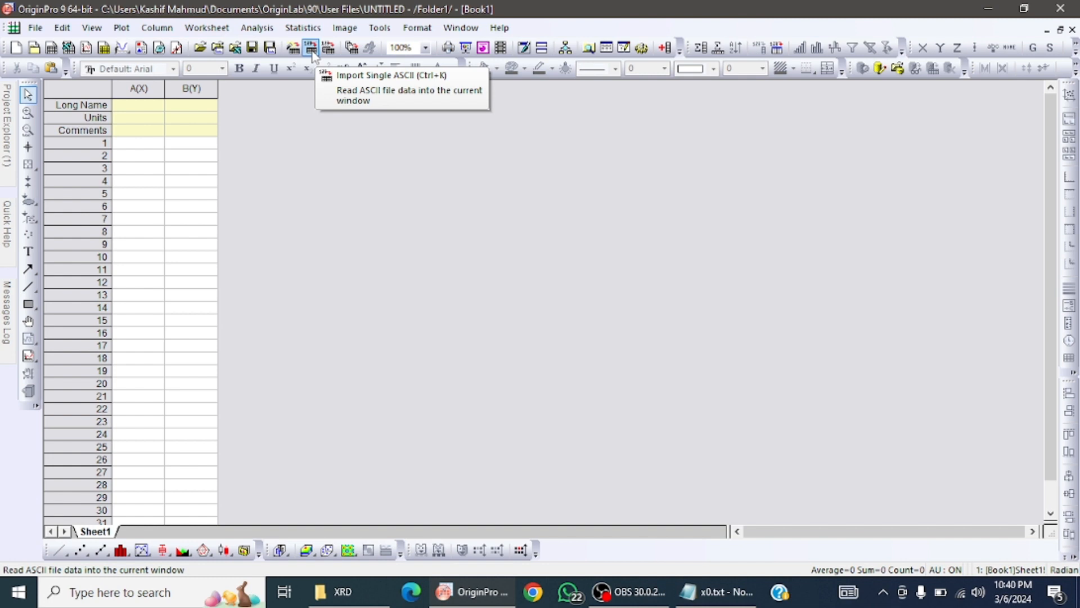
mouse_move(338, 211)
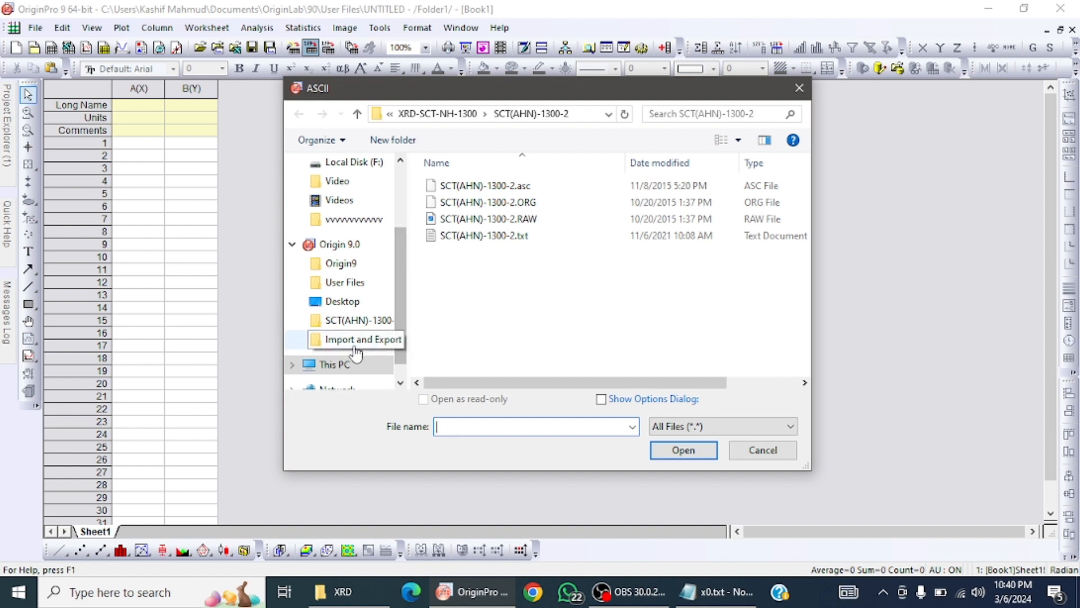
Step: Import F:\XRD\x0.txt as single ASCII into the worksheet's Angle and Raw columns
click(334, 363)
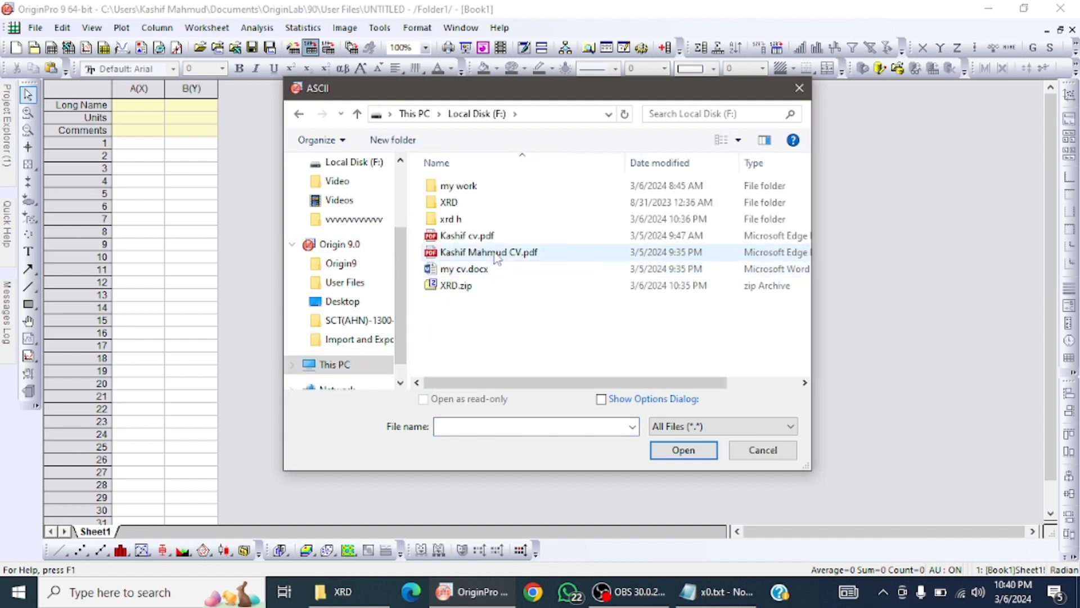
double_click(449, 201)
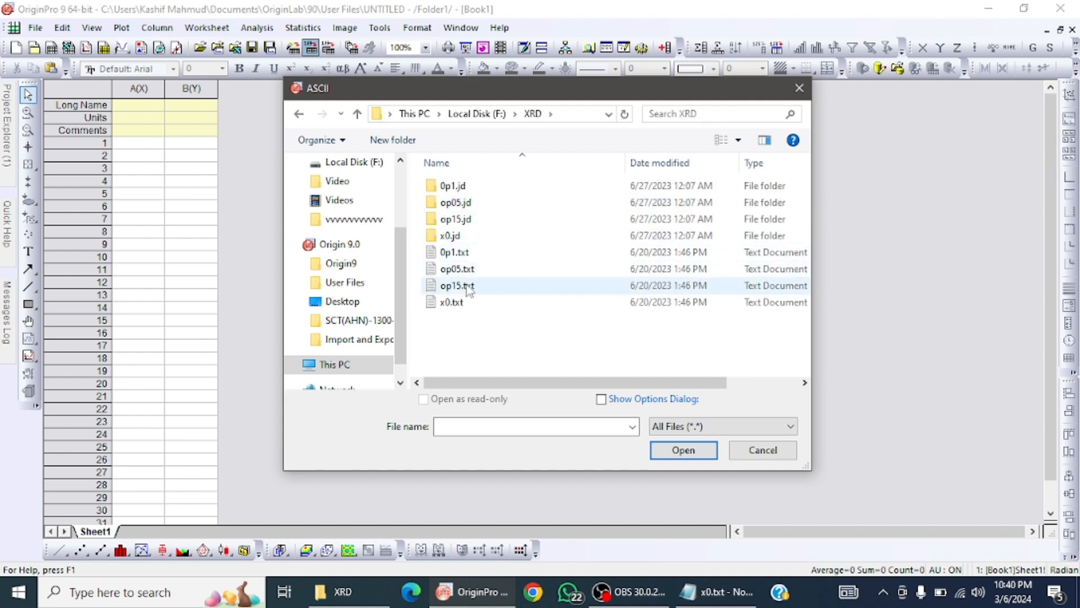
click(450, 302)
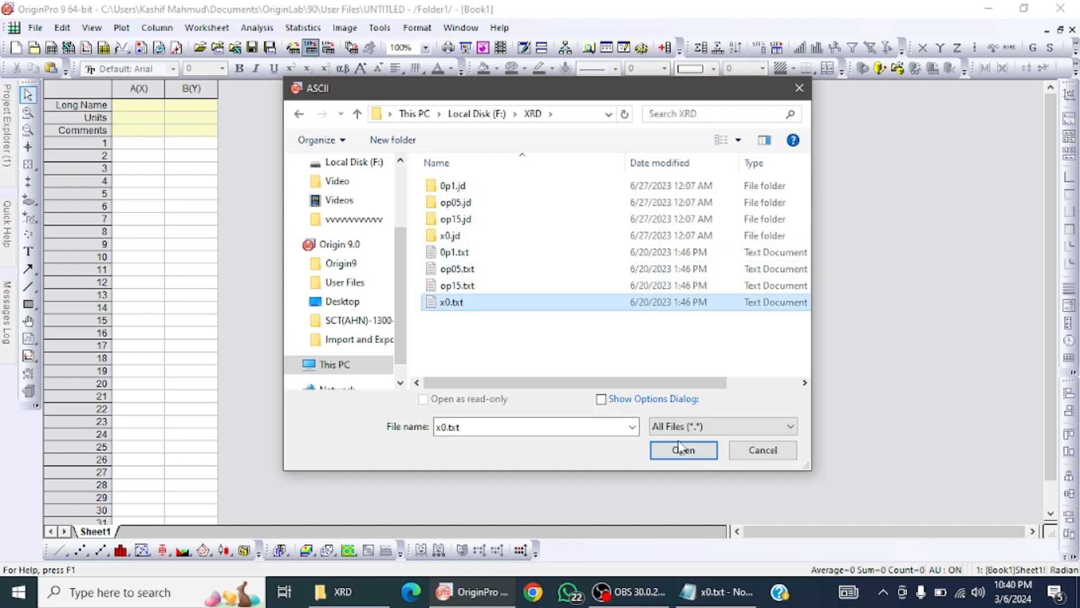
click(682, 450)
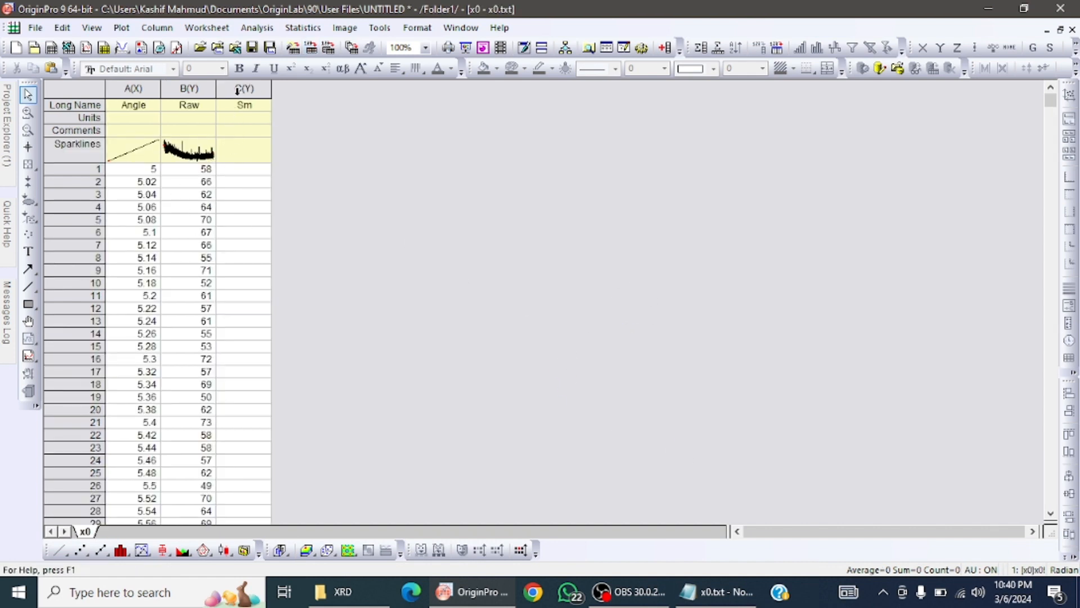
Step: Delete the empty Sm column and plot all data as a Raw-versus-Angle line graph
right_click(244, 88)
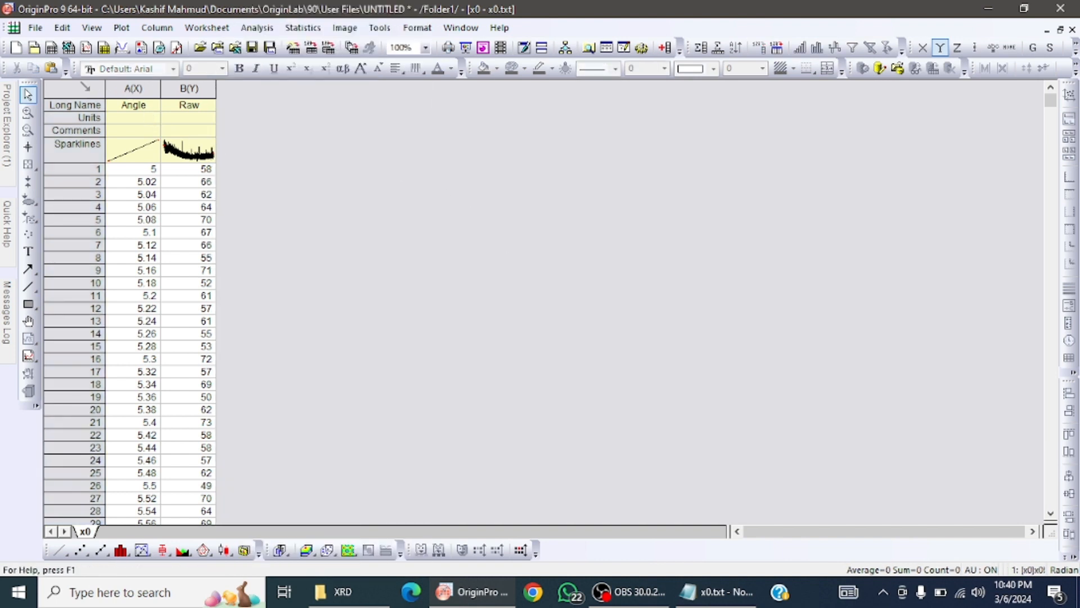
click(73, 88)
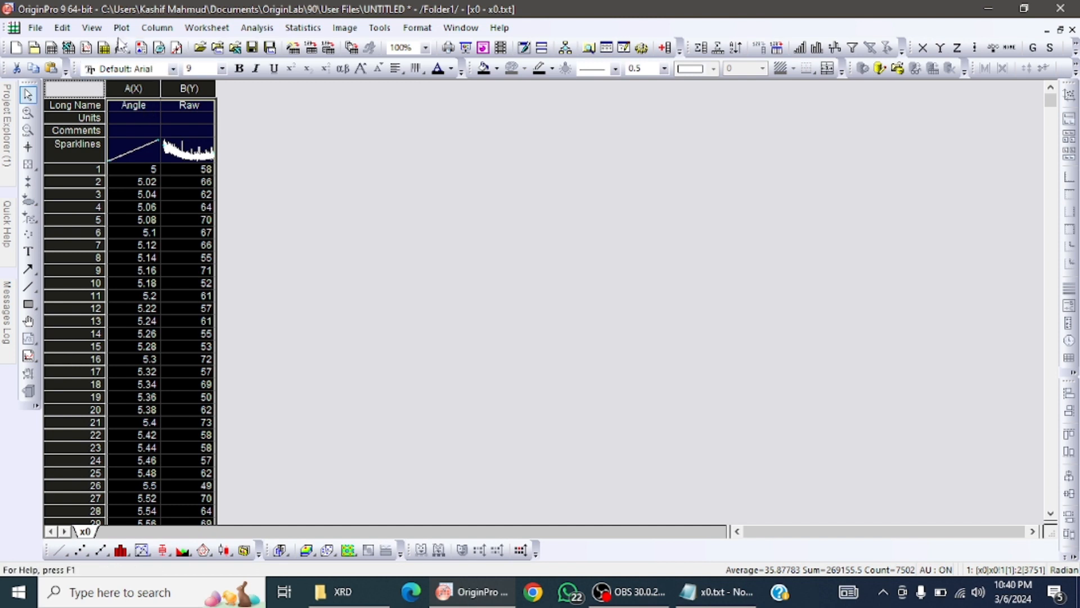
click(122, 27)
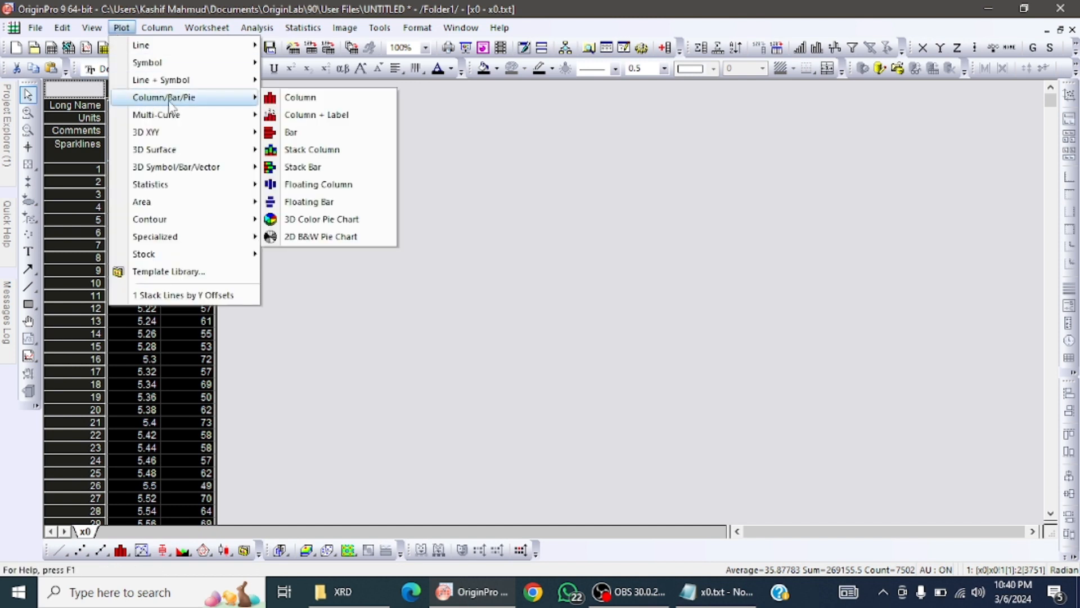
mouse_move(182, 115)
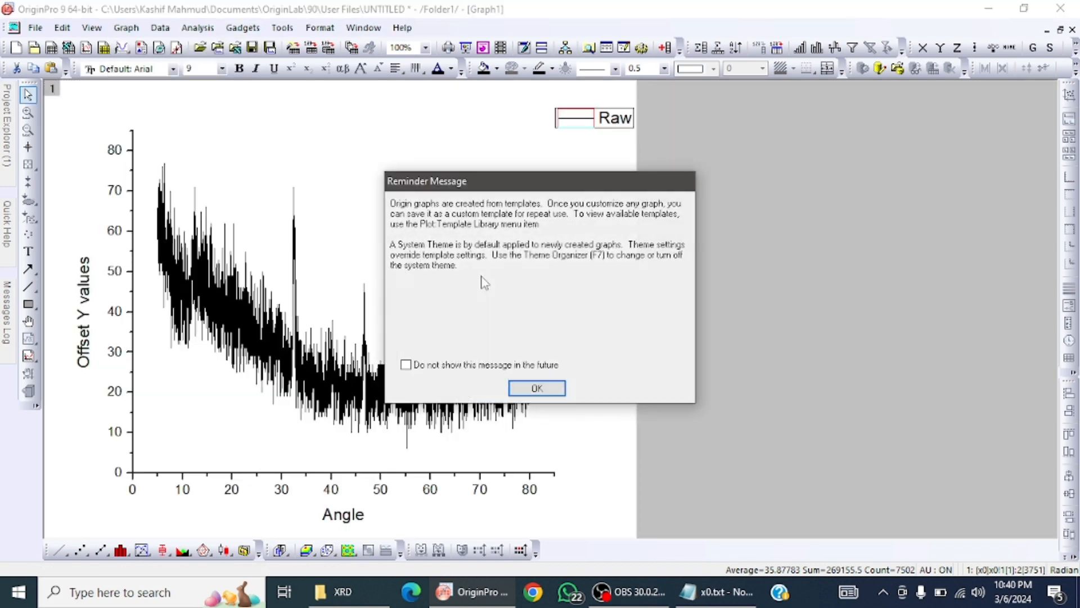
click(536, 389)
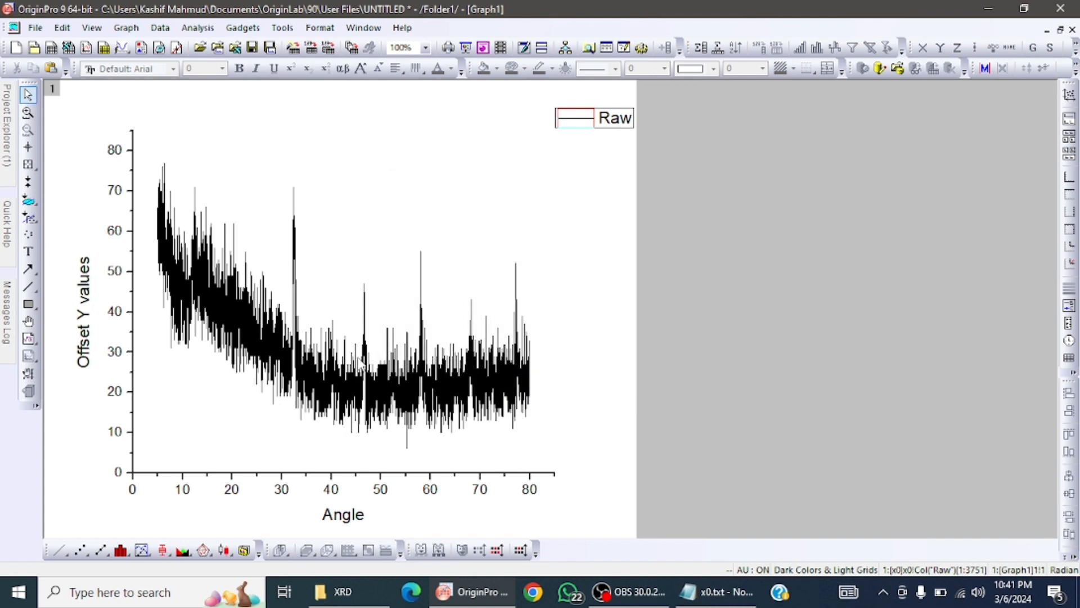
mouse_move(428, 337)
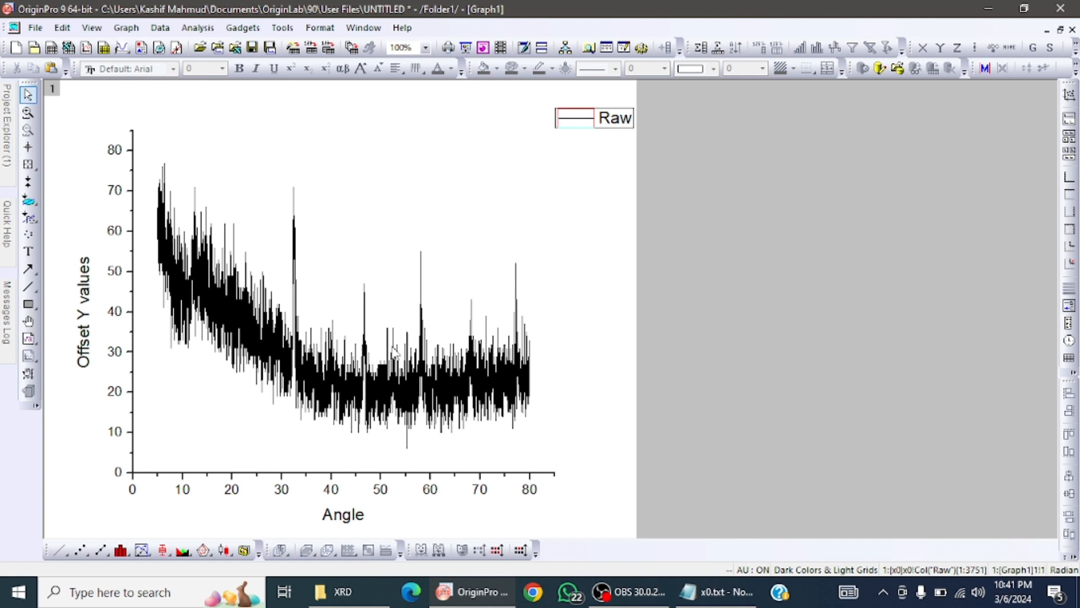
mouse_move(351, 379)
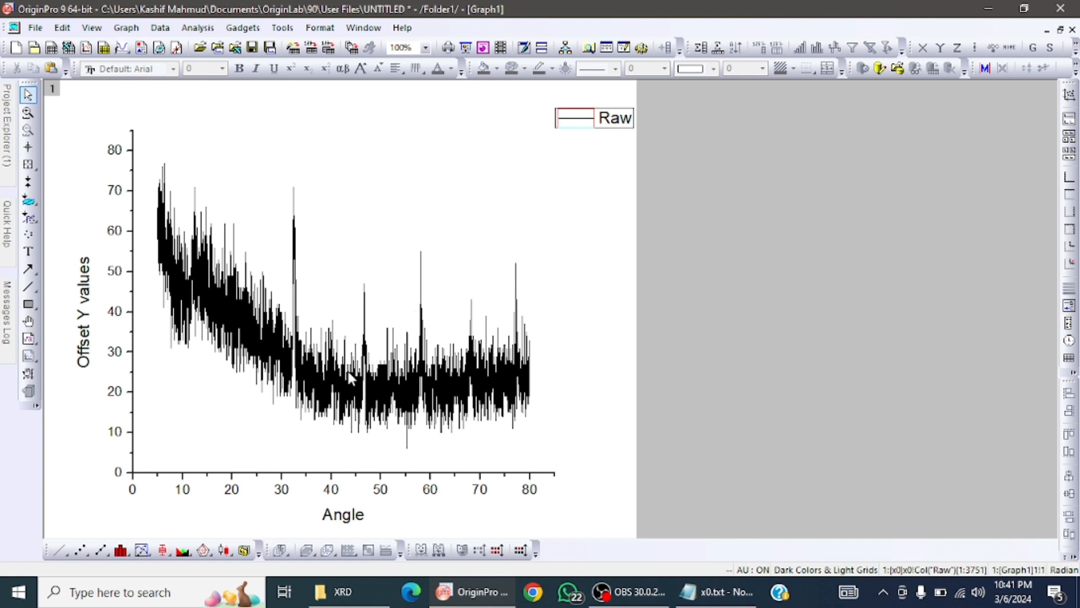
mouse_move(351, 351)
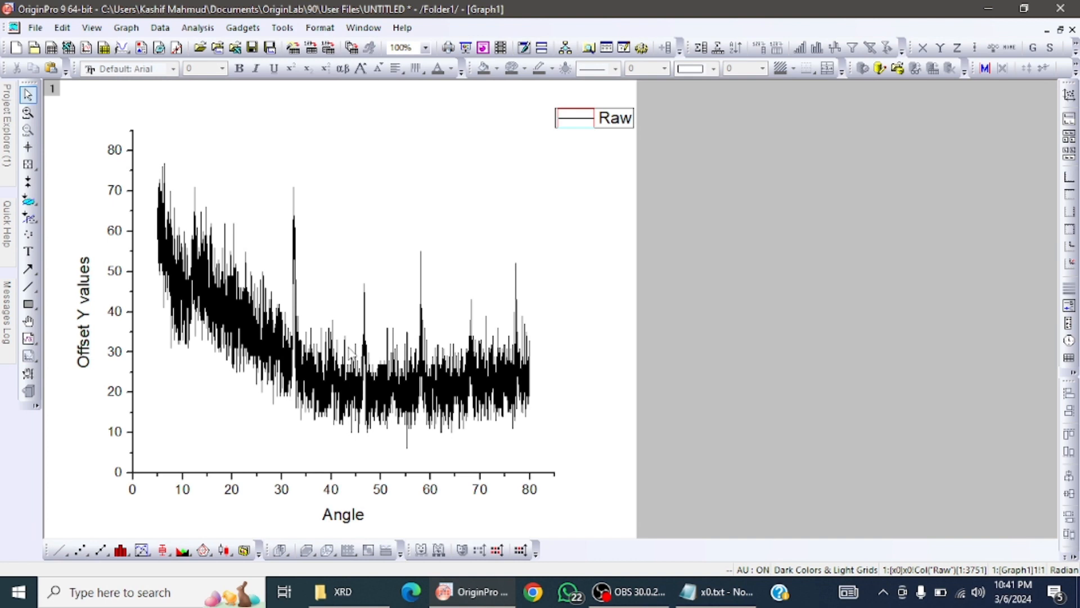
mouse_move(236, 153)
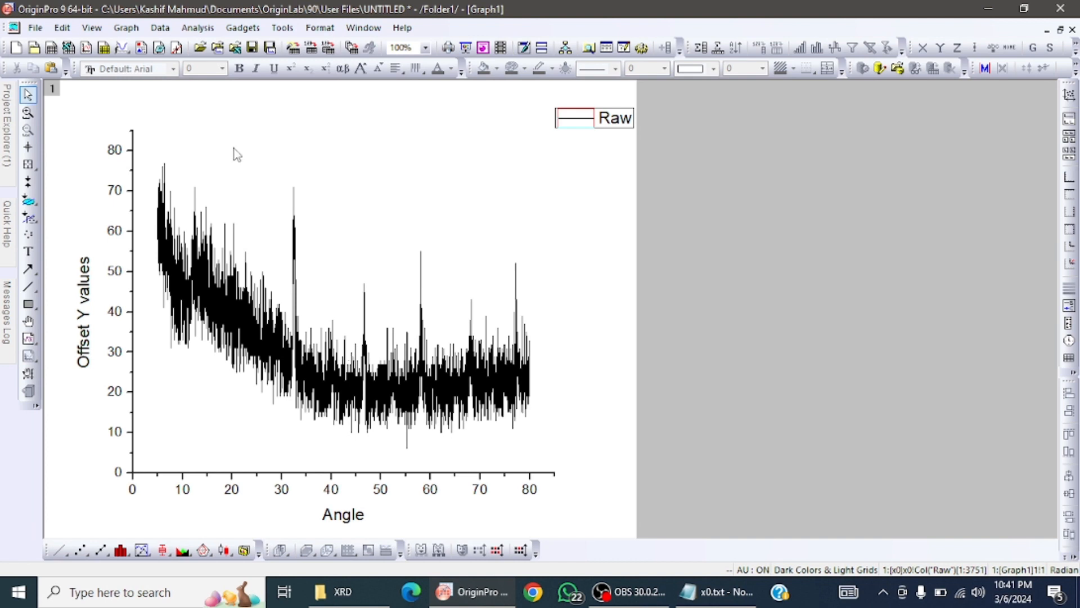
mouse_move(207, 87)
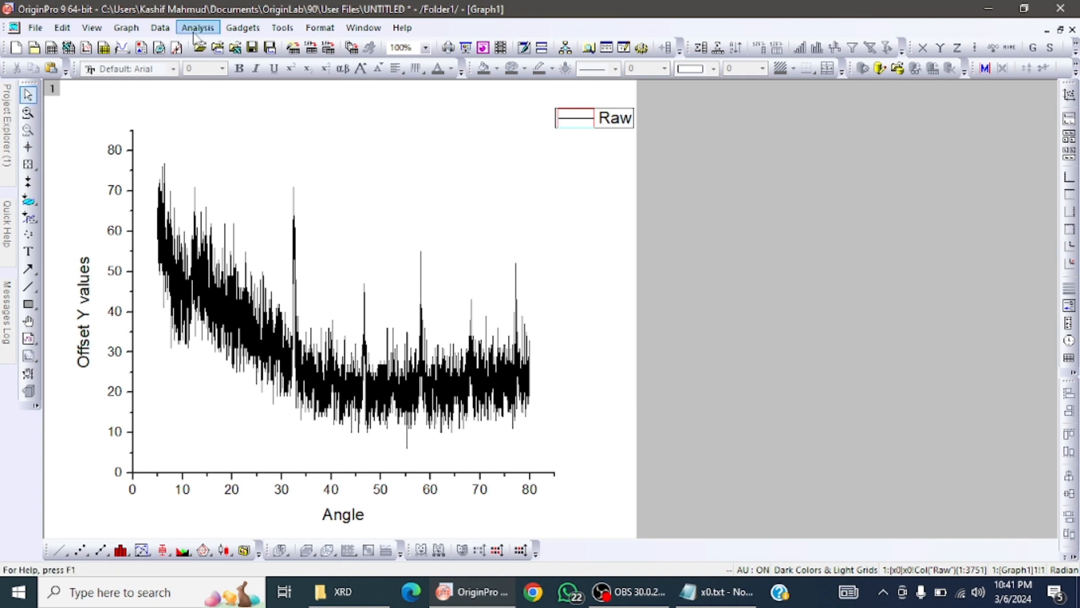
Step: Smooth the raw curve with 10-point Adjacent-Averaging from Analysis > Signal Processing
click(198, 27)
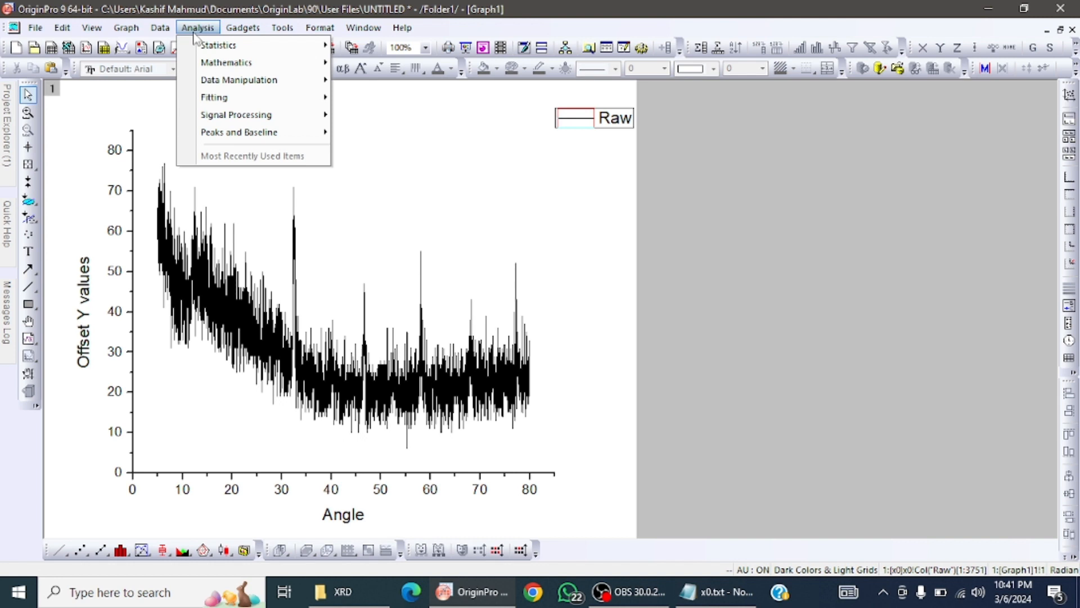
mouse_move(238, 80)
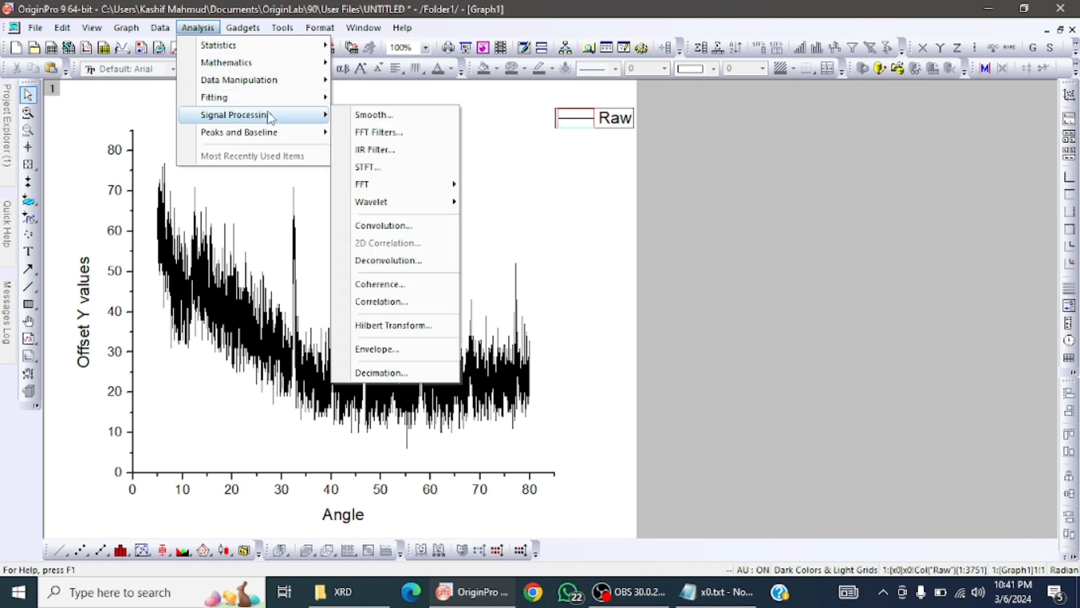
mouse_move(373, 114)
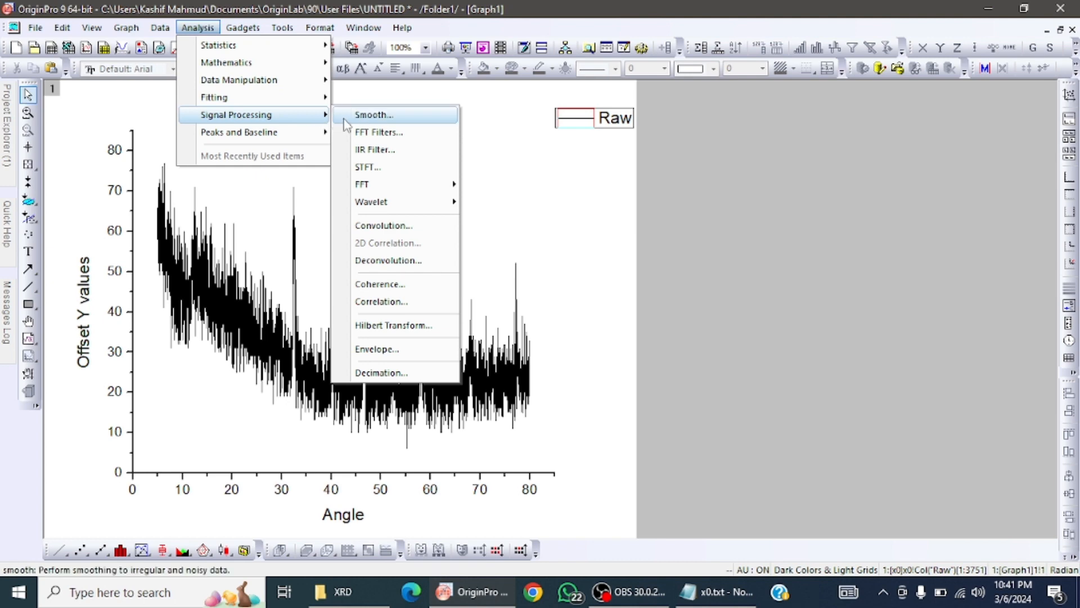
click(374, 114)
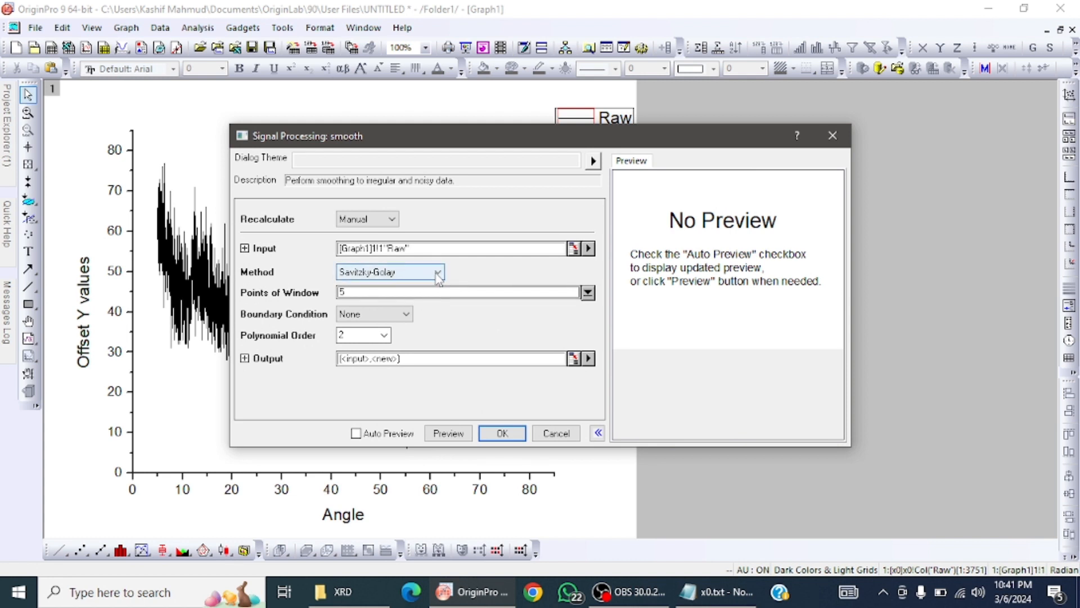
click(389, 271)
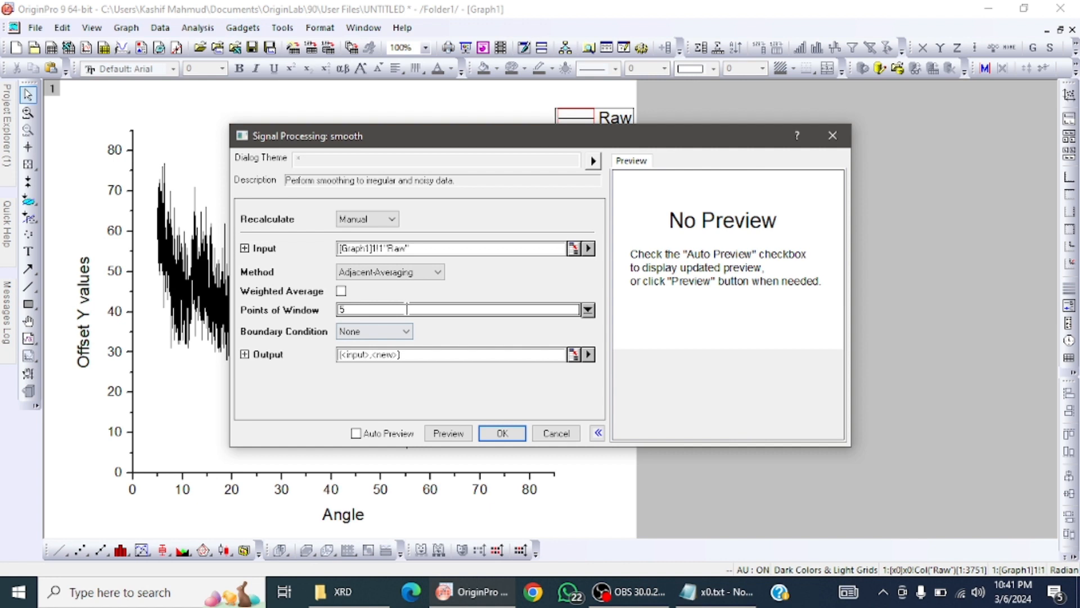
text(10)
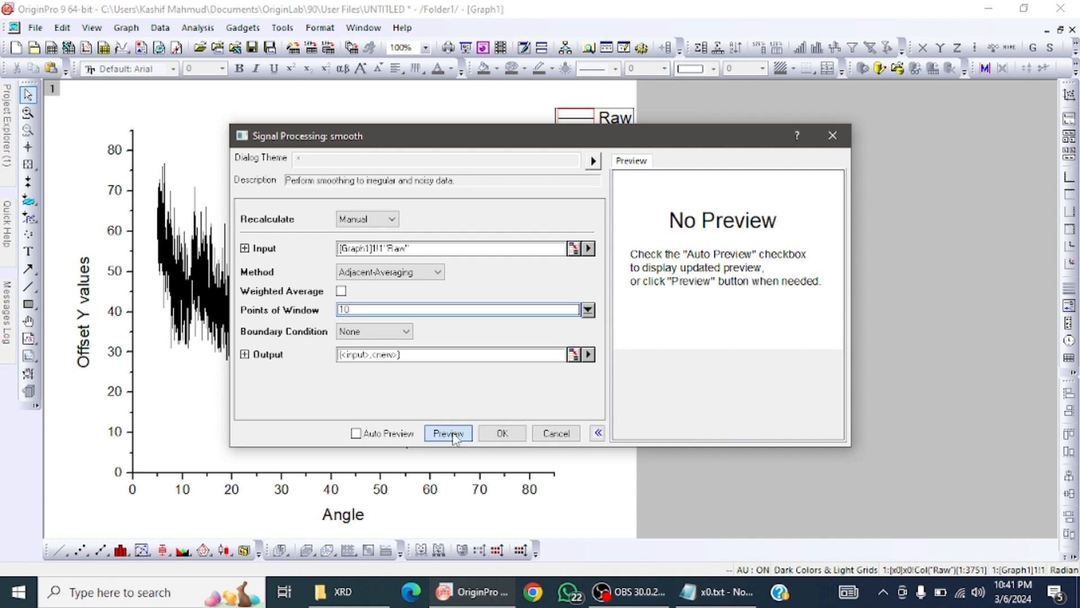
click(447, 432)
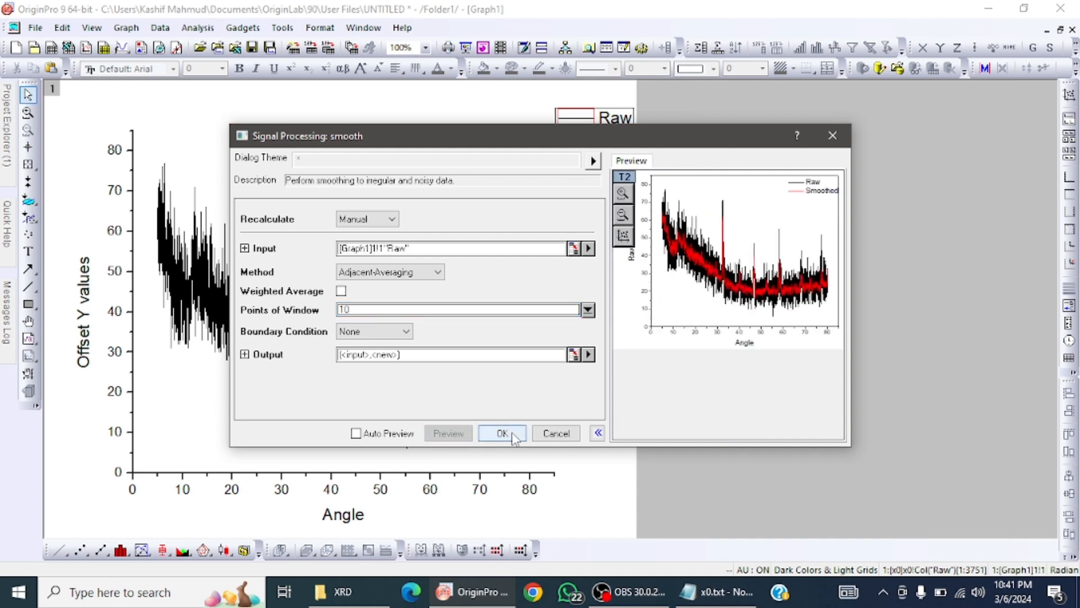
click(502, 432)
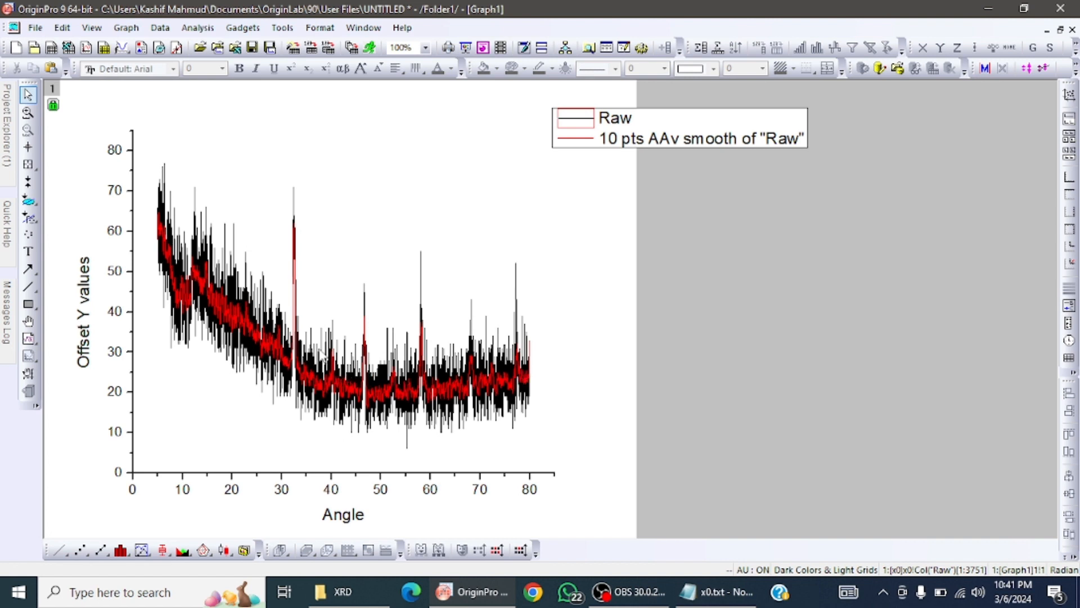
mouse_move(321, 355)
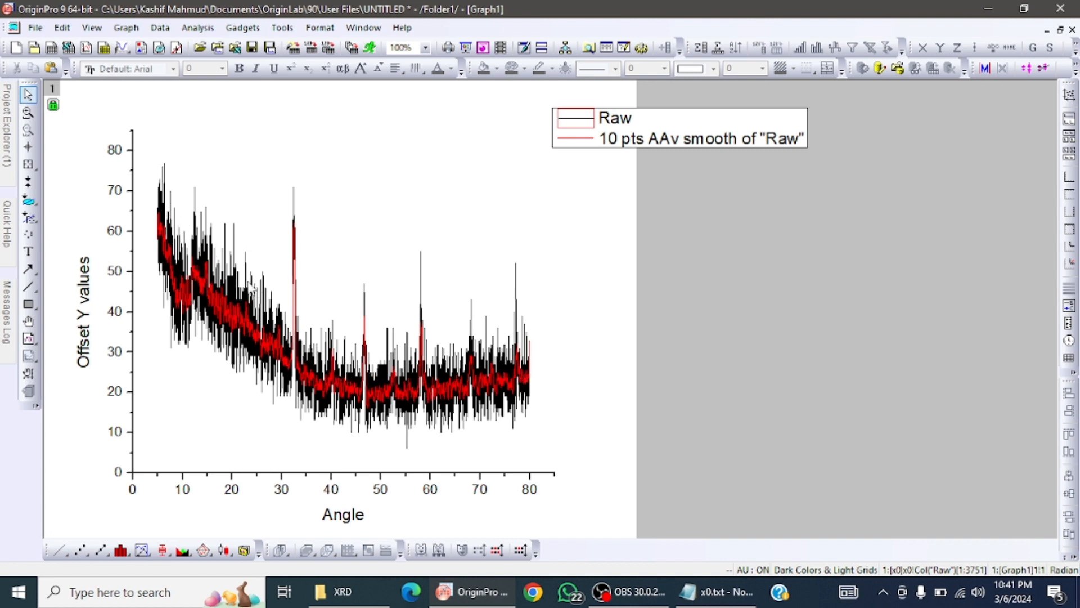
mouse_move(231, 344)
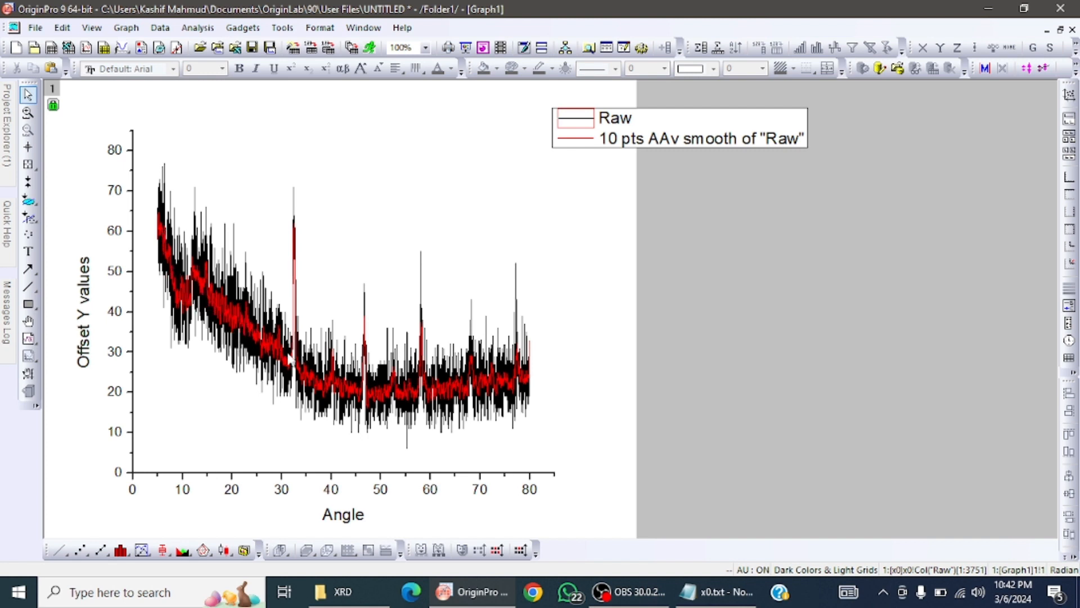
mouse_move(444, 398)
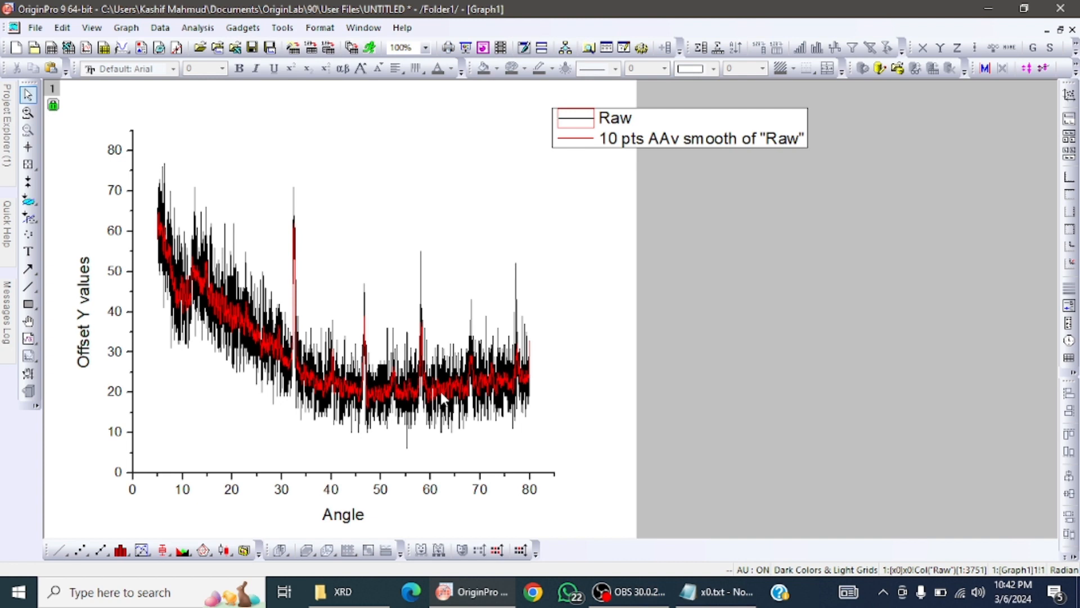
mouse_move(369, 392)
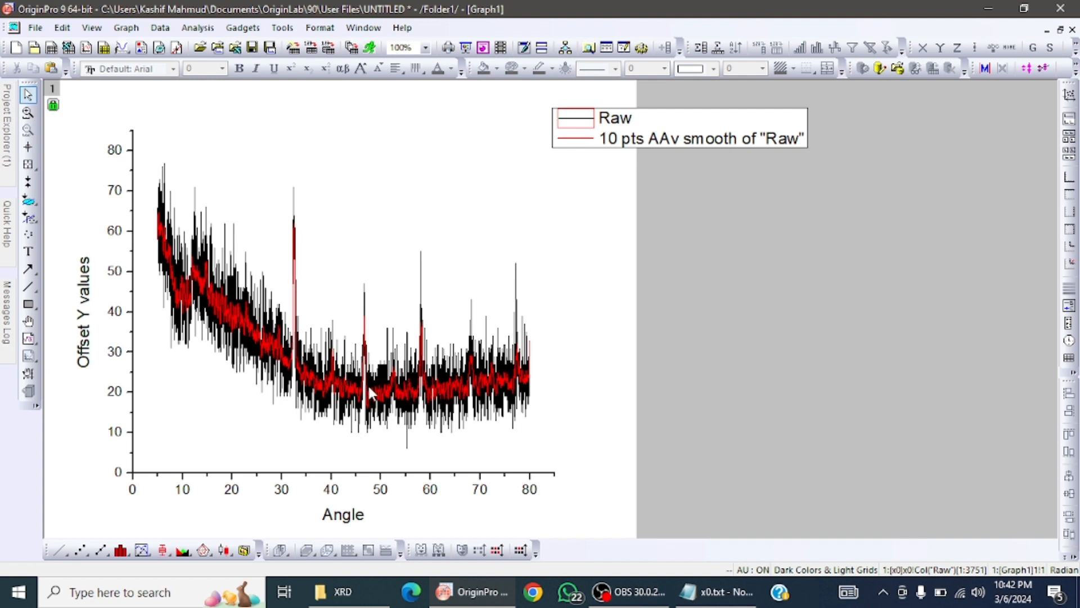
mouse_move(305, 370)
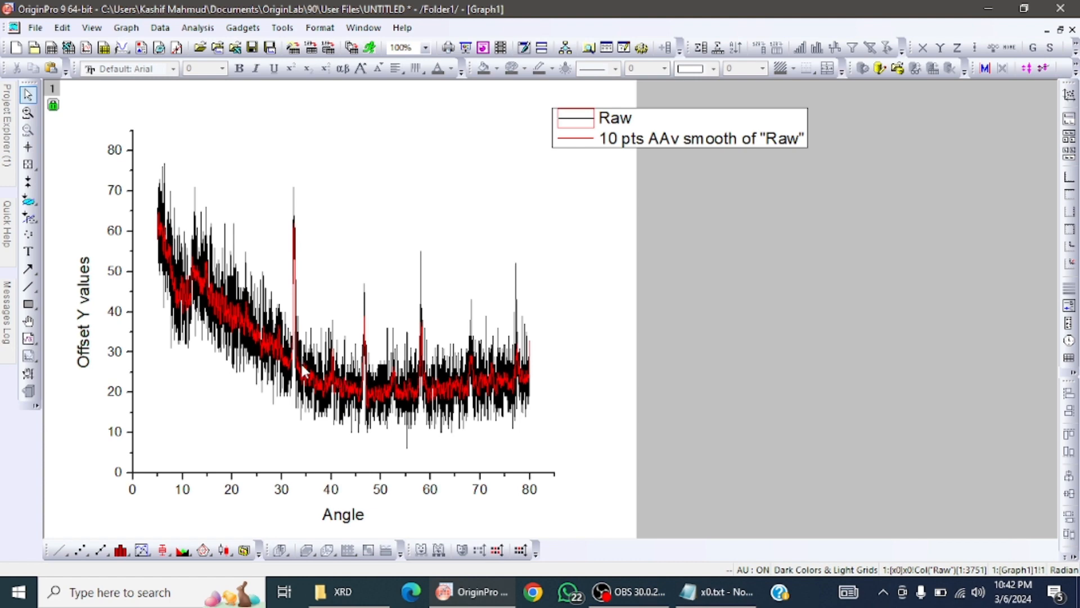
mouse_move(311, 388)
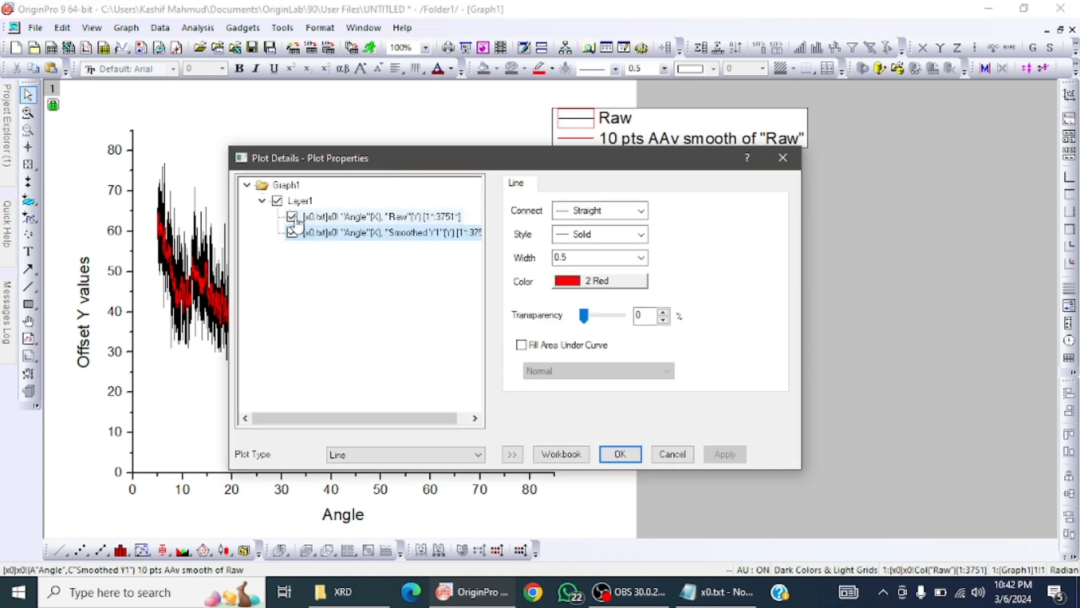
Step: Hide the Raw data plot in Plot Details so only the smoothed curve shows
click(379, 216)
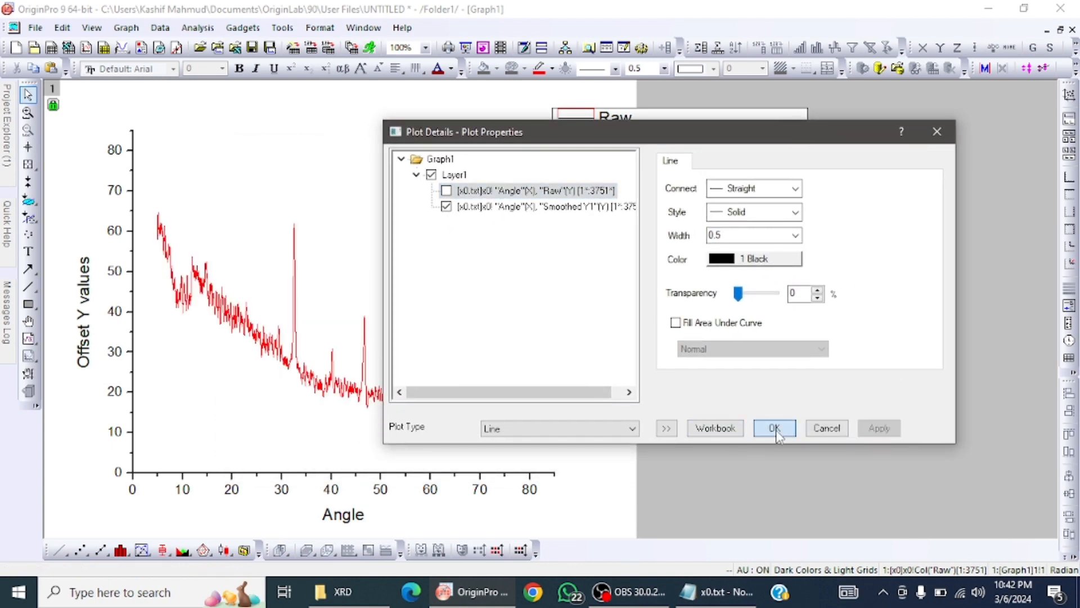
click(774, 427)
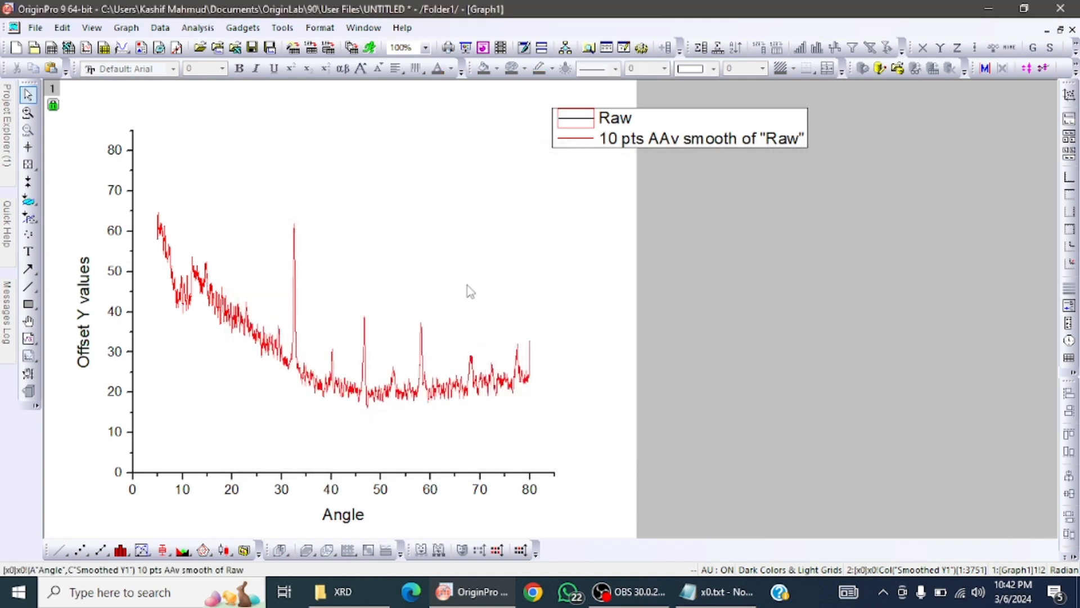
mouse_move(372, 364)
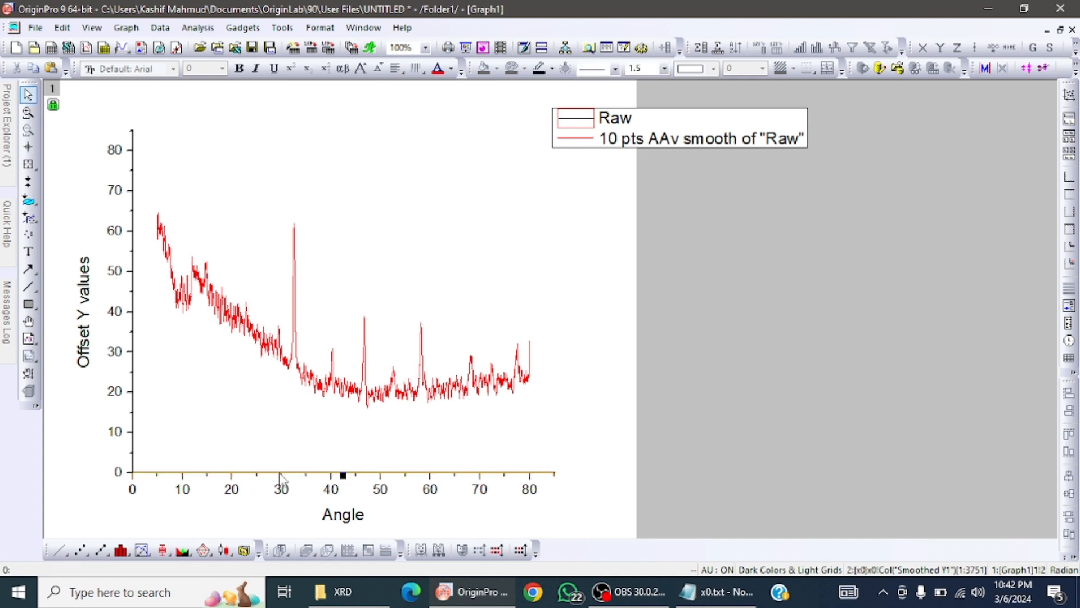
Step: Rescale the Angle axis to run from 20 to 80, keeping outward major ticks
double_click(283, 474)
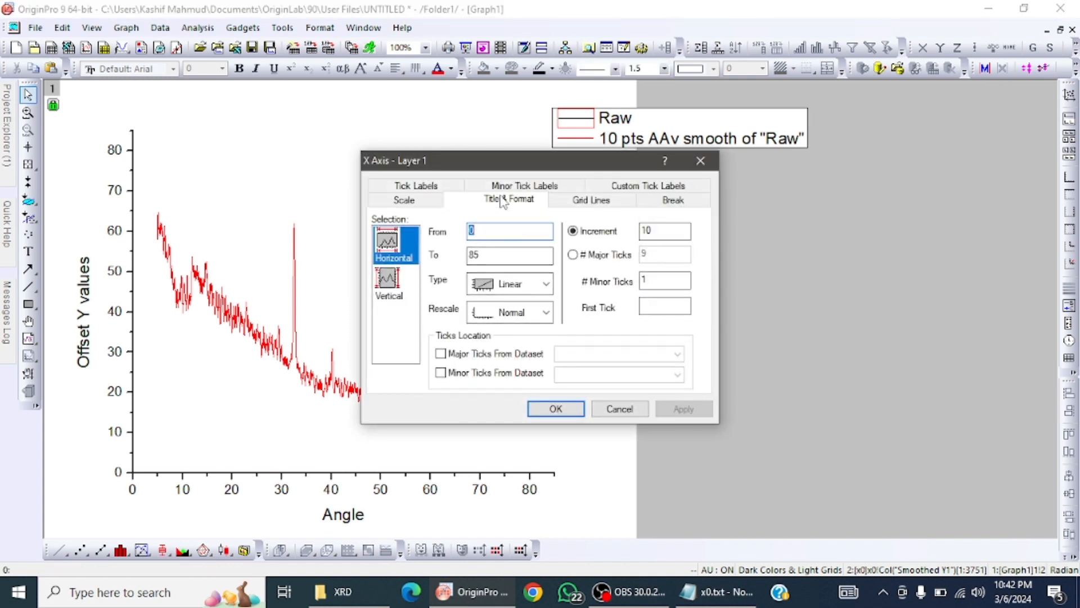
click(508, 200)
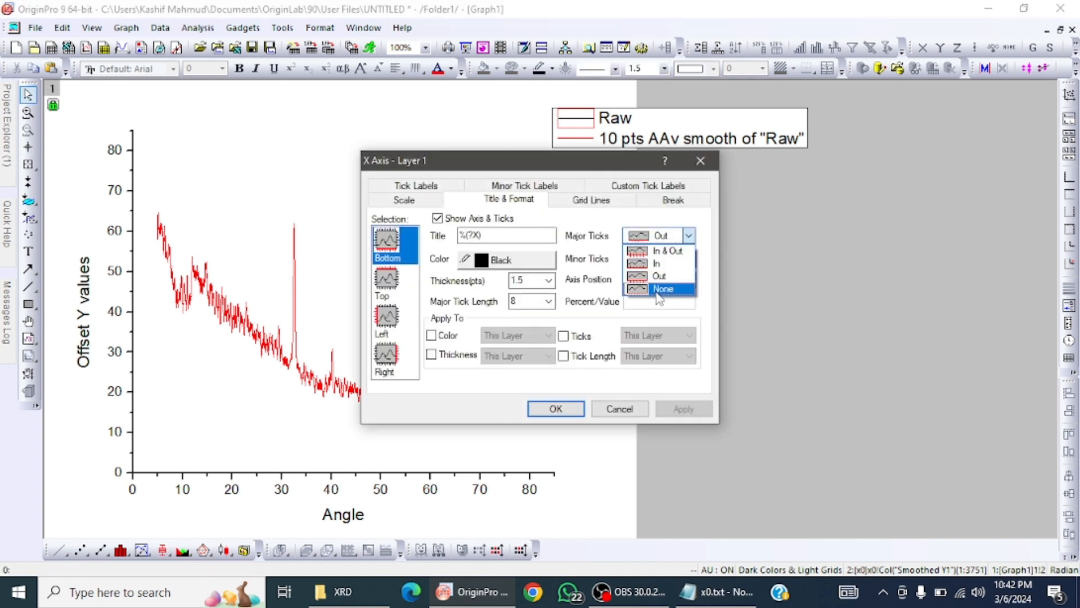
click(661, 289)
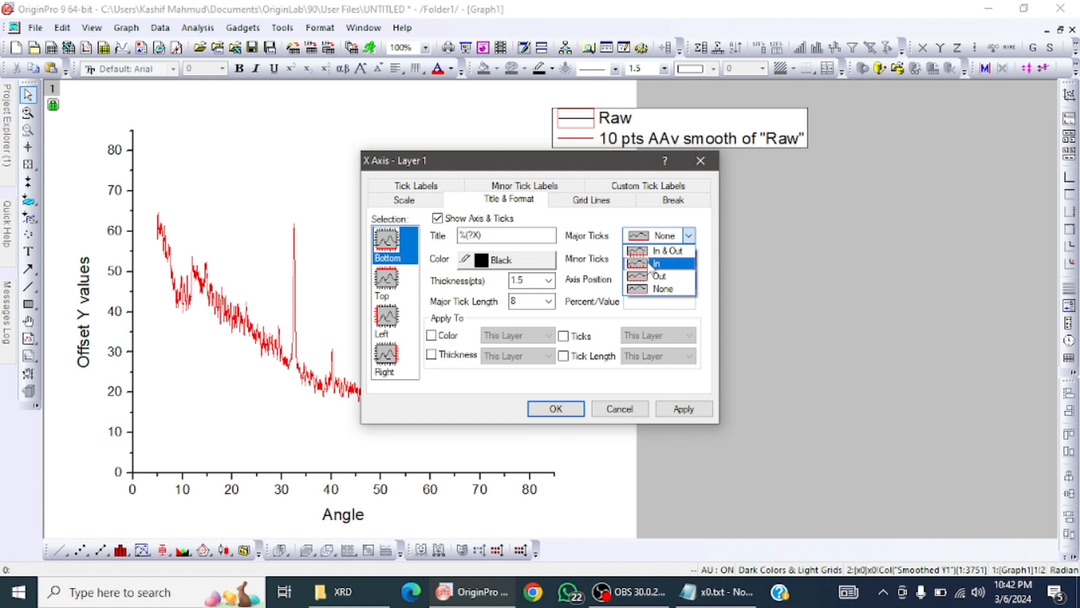
click(659, 276)
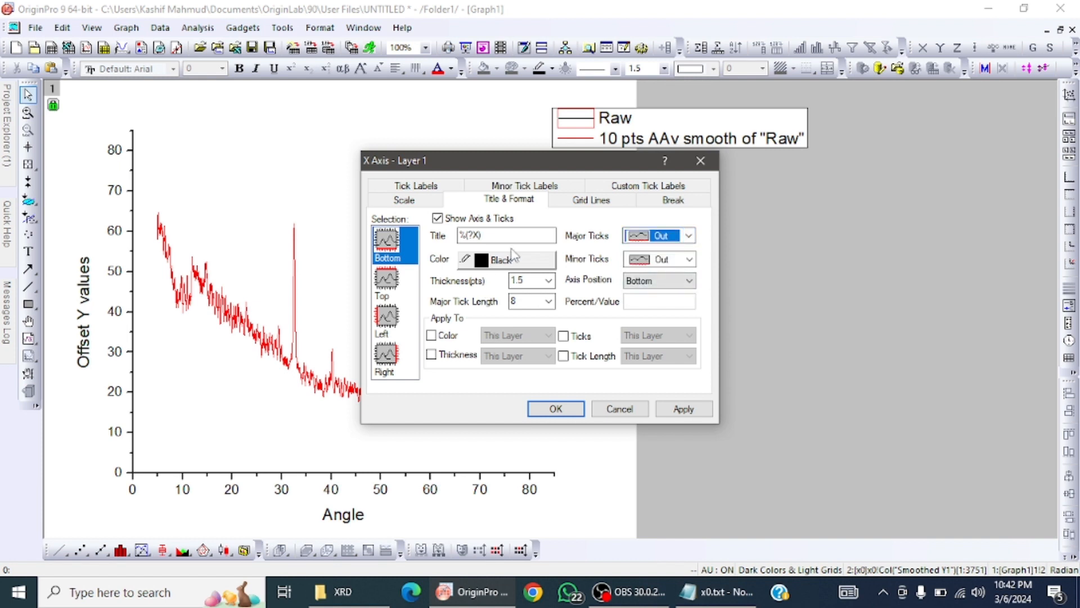
click(404, 200)
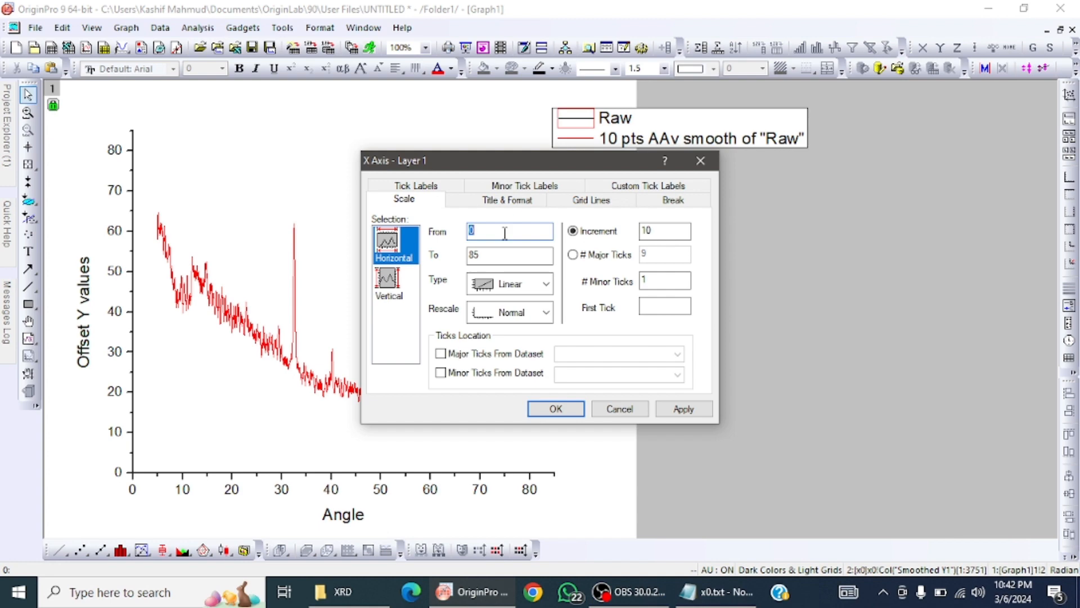
text(20)
click(510, 254)
text(80)
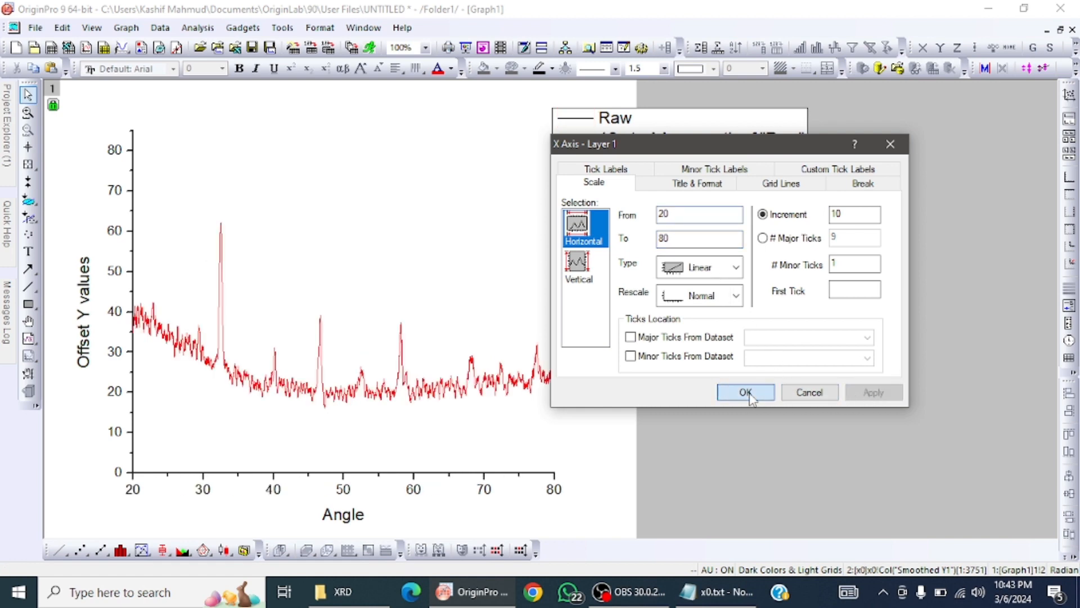
click(745, 391)
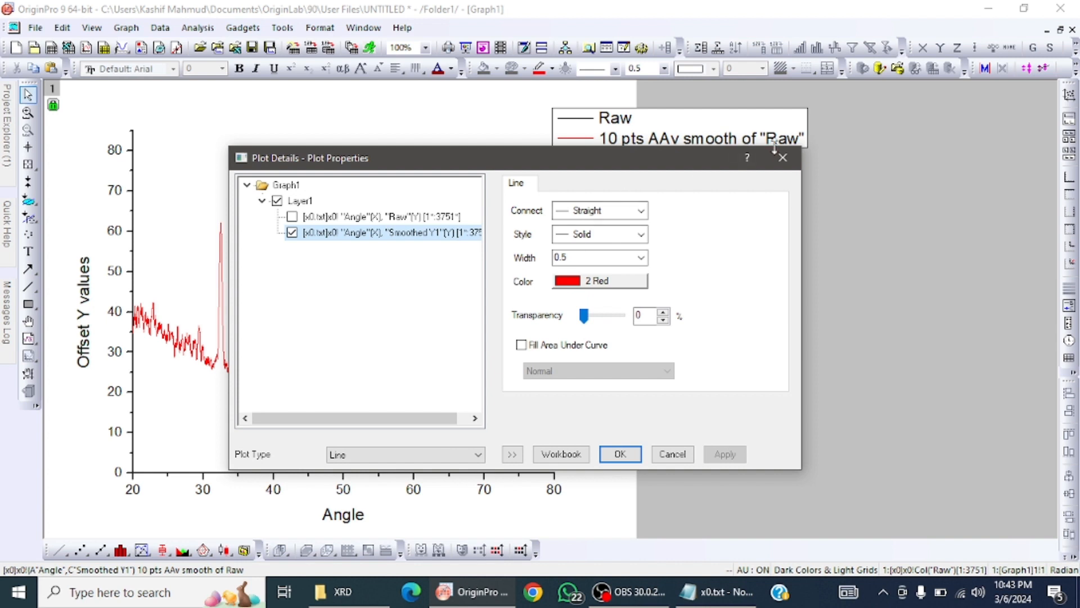
click(618, 453)
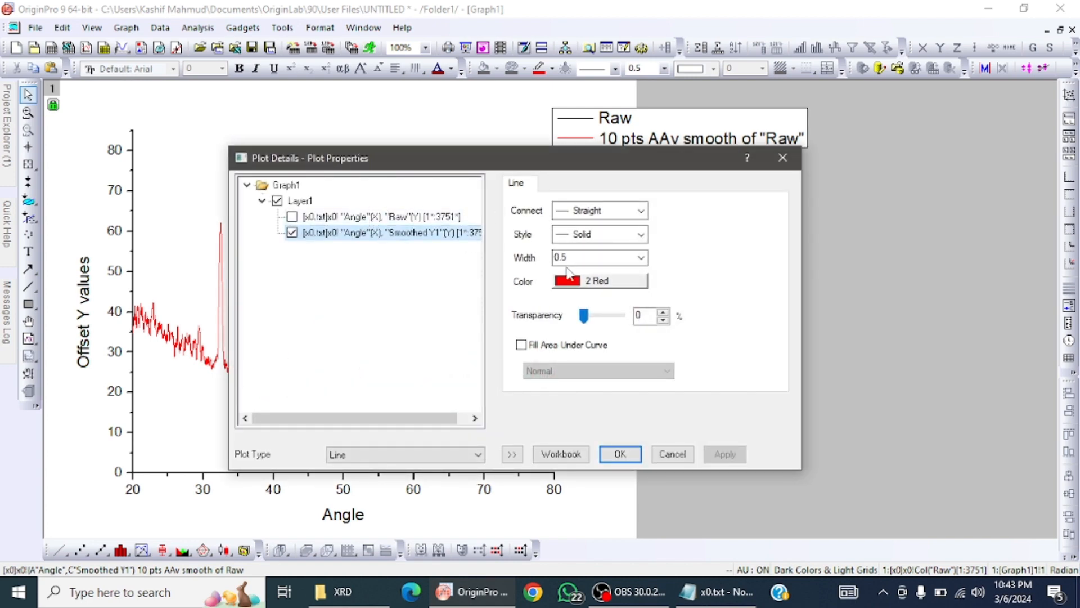
click(619, 454)
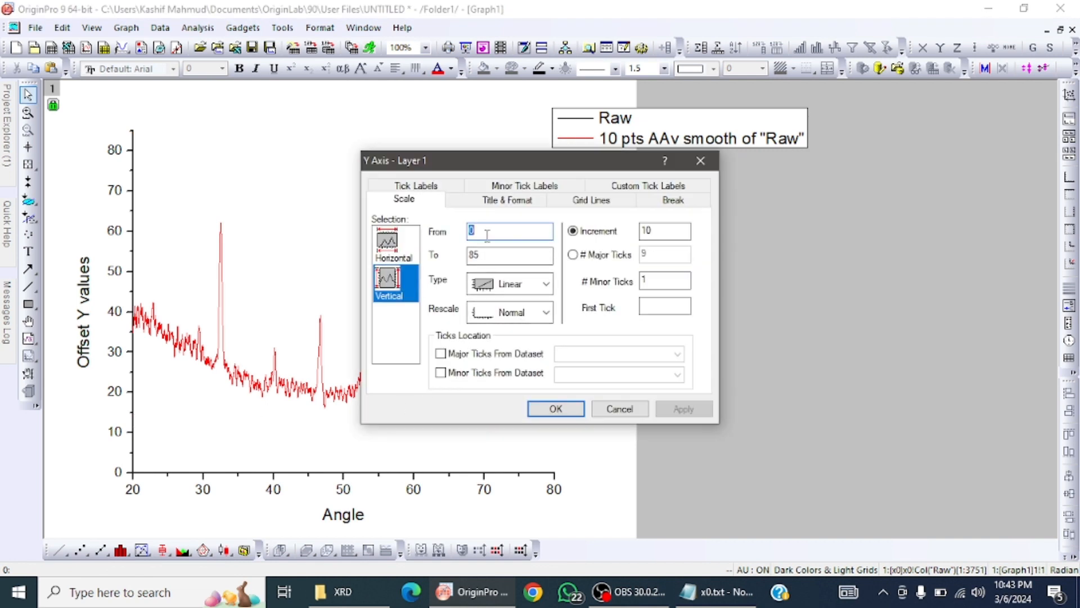
Step: Set the intensity axis to start at 10, then revise it to start at 15
text(10)
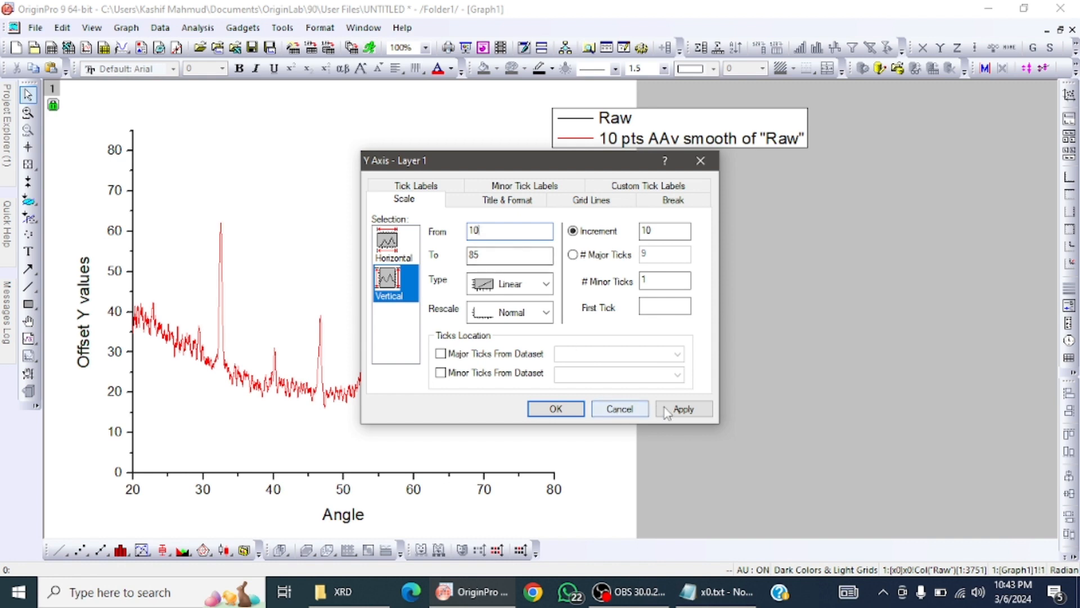
click(683, 408)
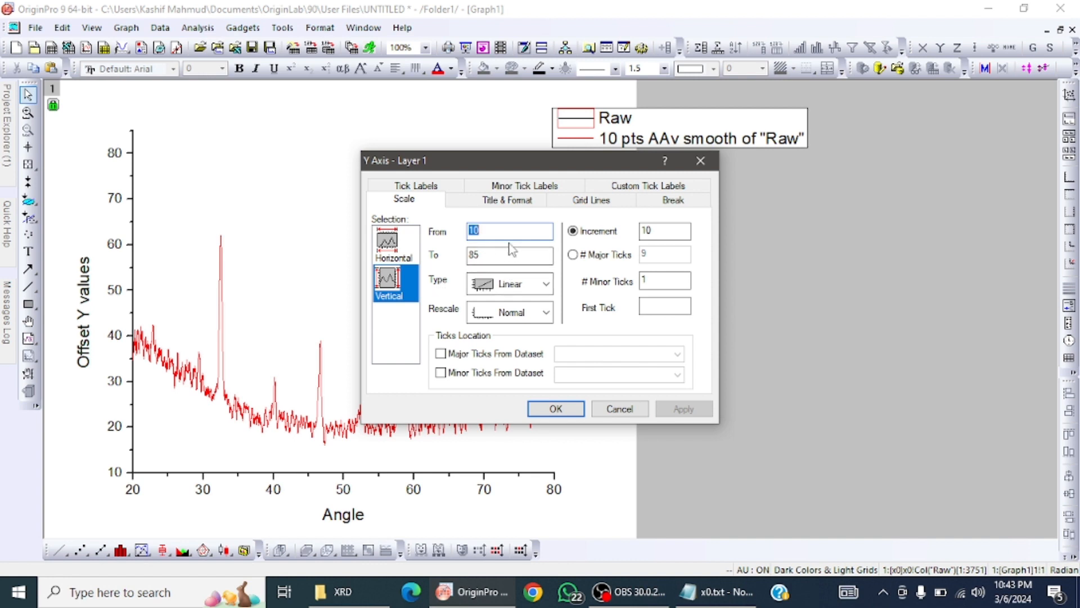
text(15)
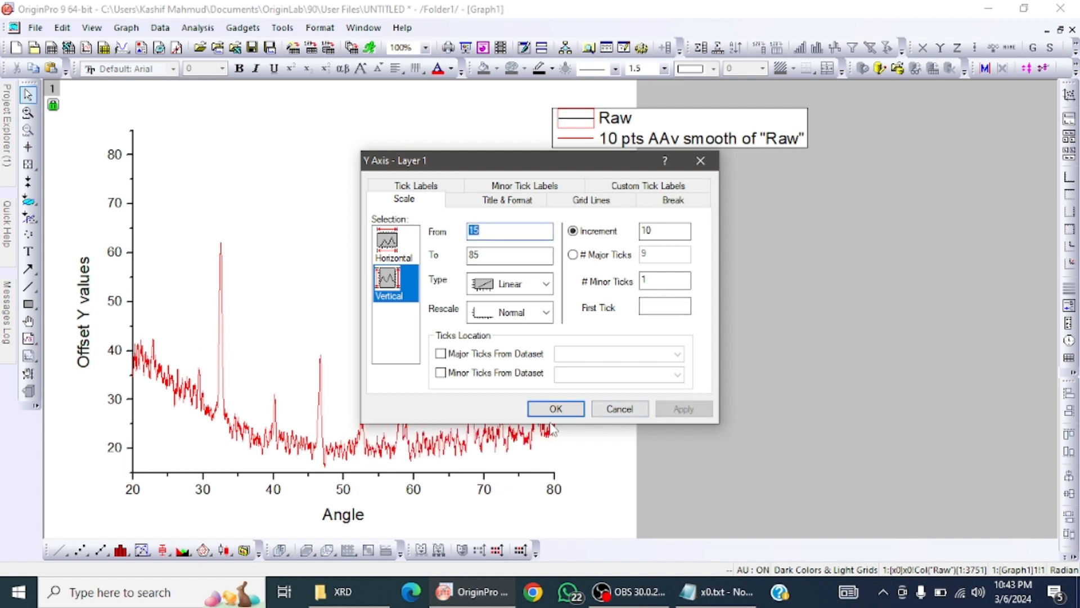
click(555, 408)
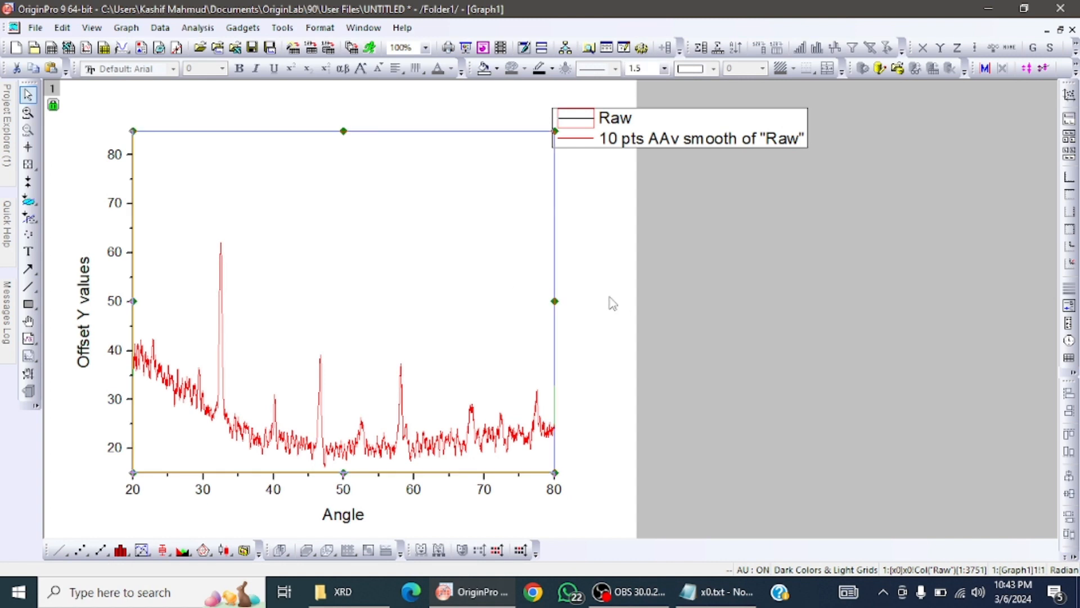
mouse_move(607, 297)
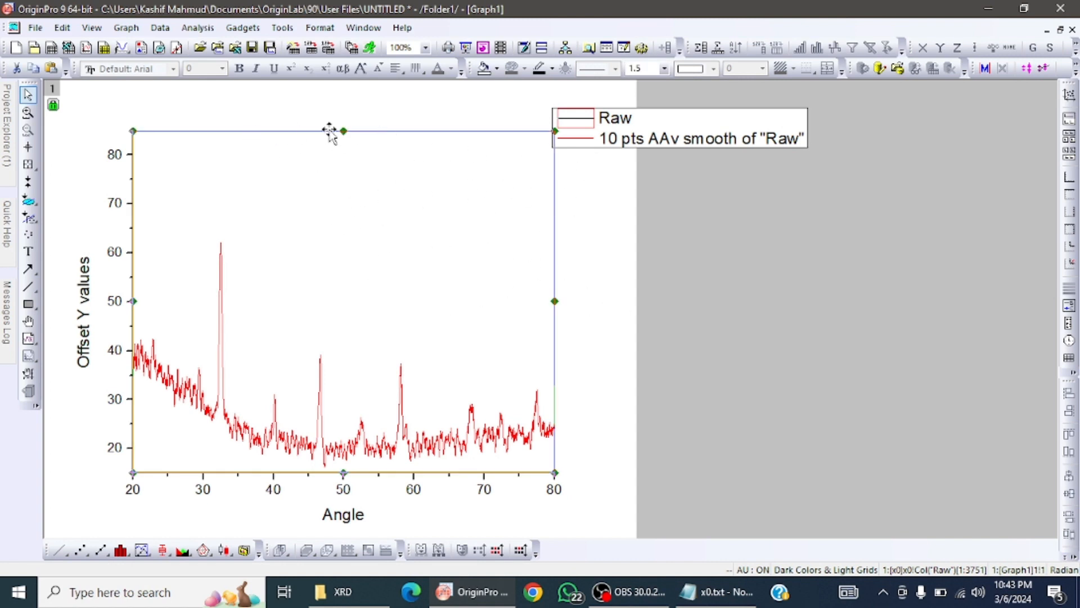
mouse_move(539, 288)
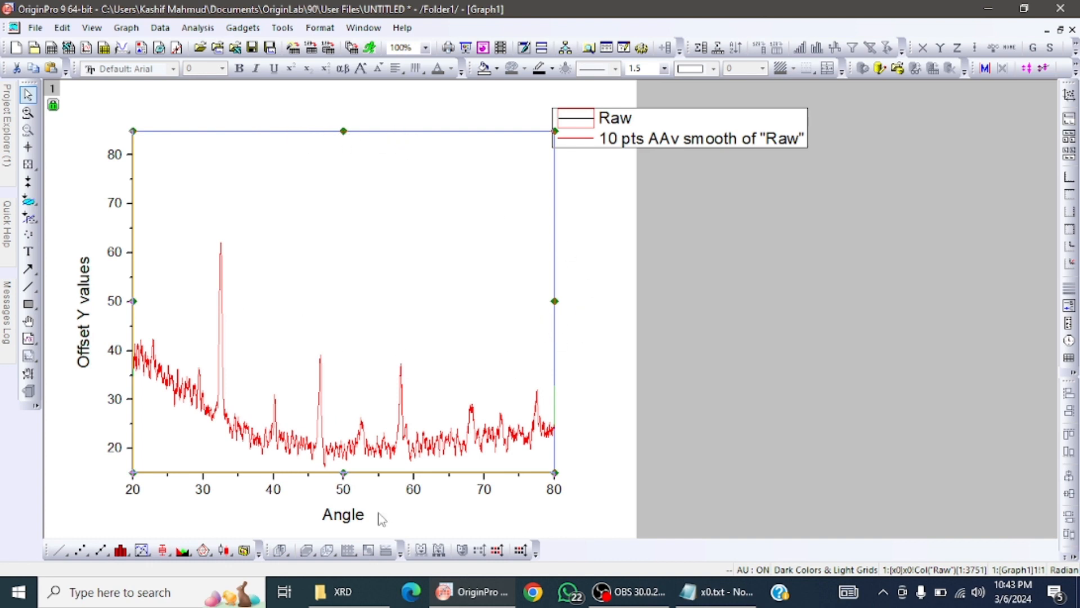
mouse_move(385, 523)
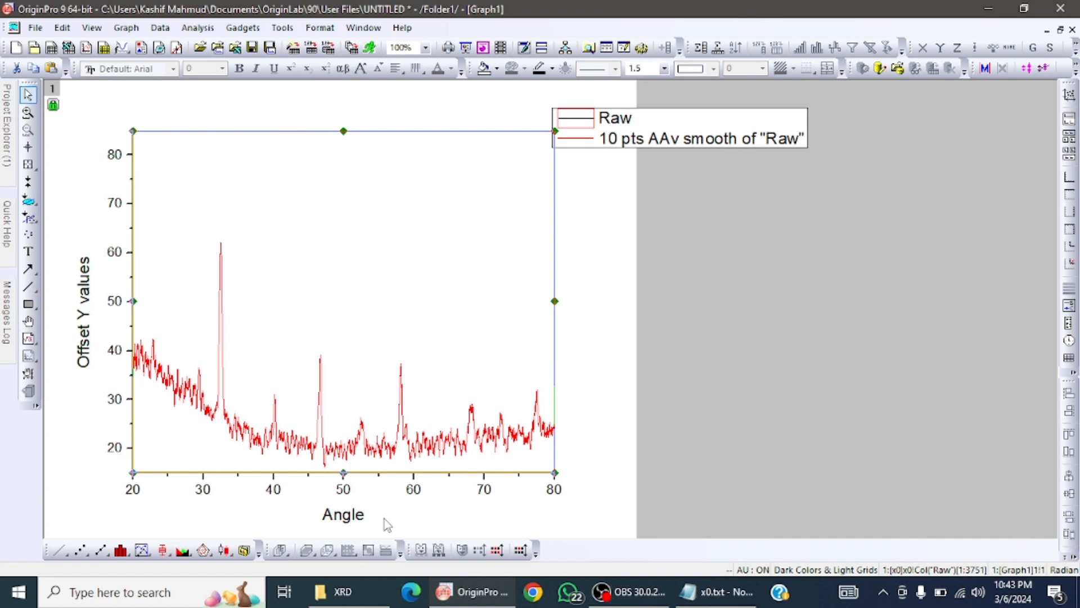